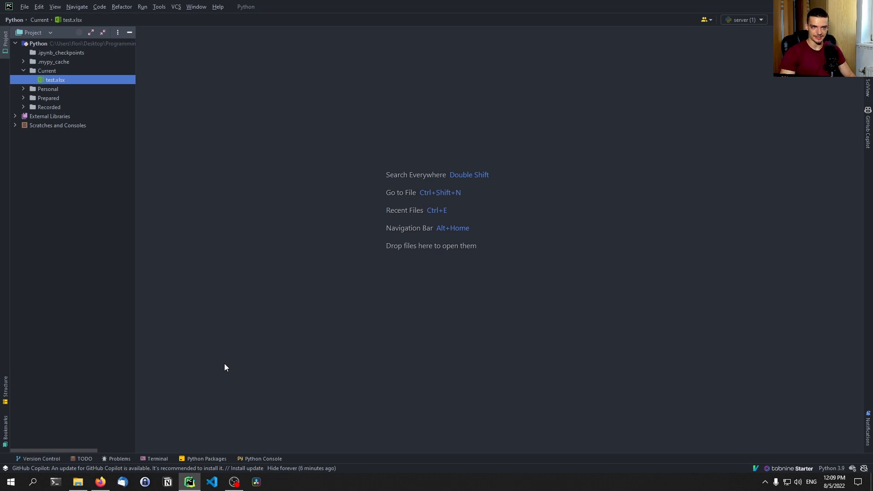
# Launch a Command Prompt window from the Windows taskbar over PyCharm
pyautogui.click(11, 482)
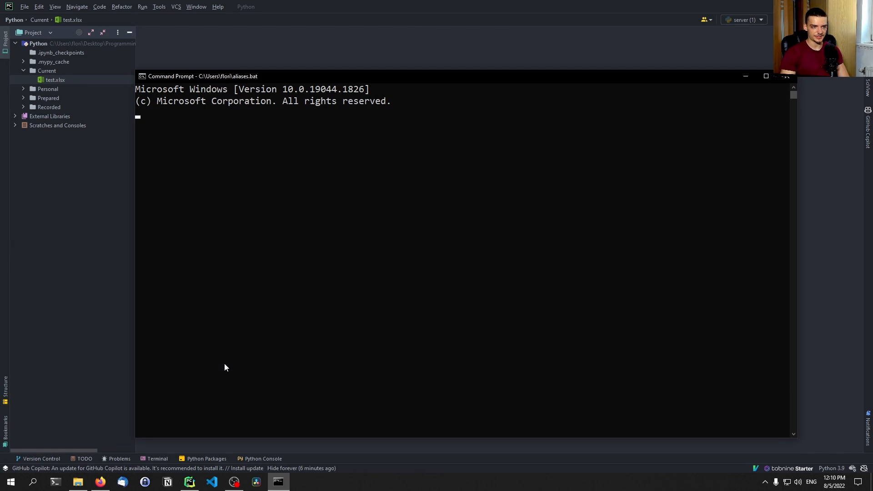
# Run pip install for pandas and matplotlib, then begin installing pandas-datareader
pyautogui.write('pip install')
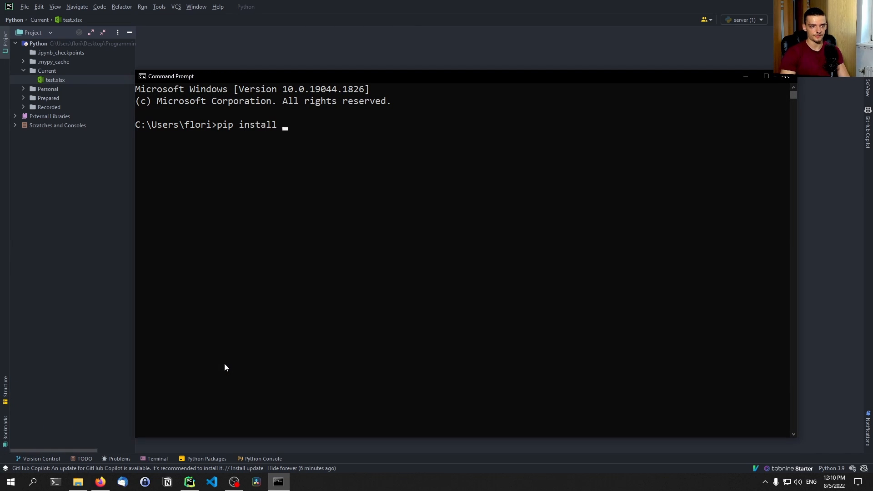
pyautogui.write('pandas')
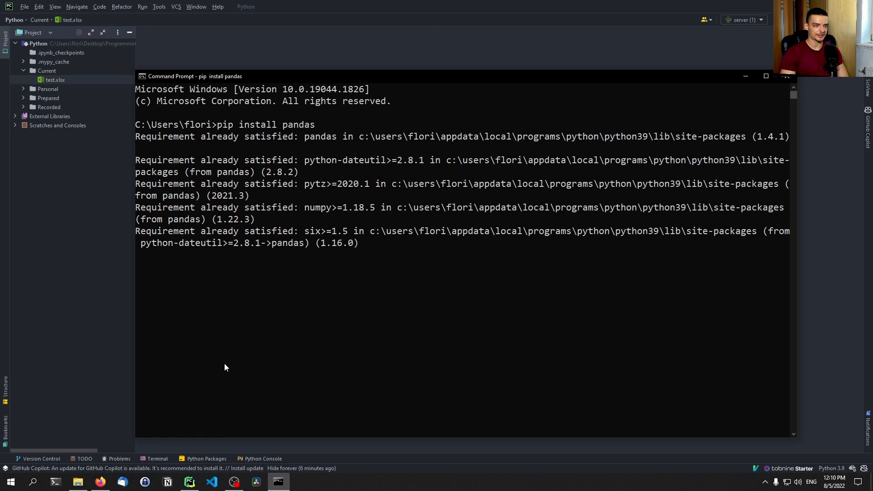
pyautogui.write('pip install matplotlib')
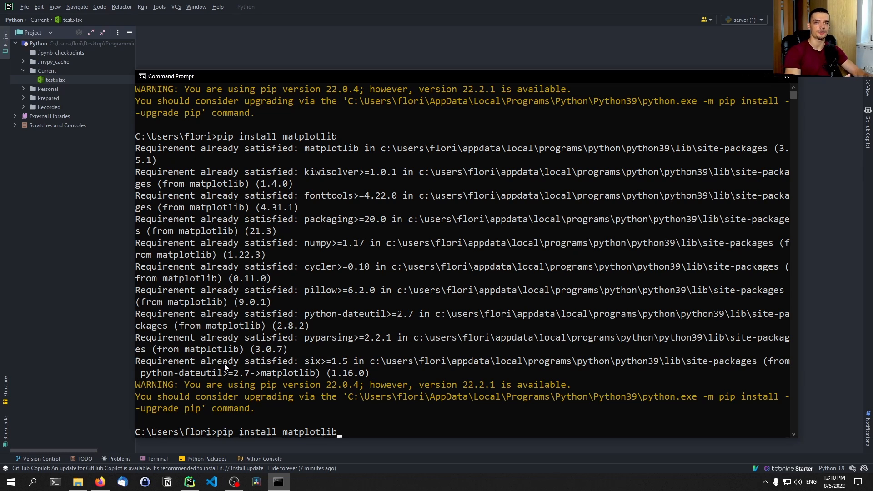
pyautogui.press('Backspace')
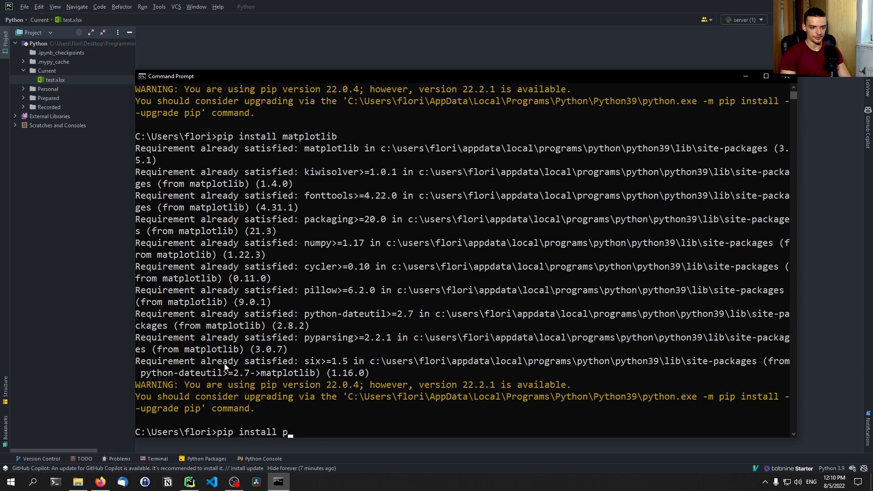
pyautogui.write('andas-datar')
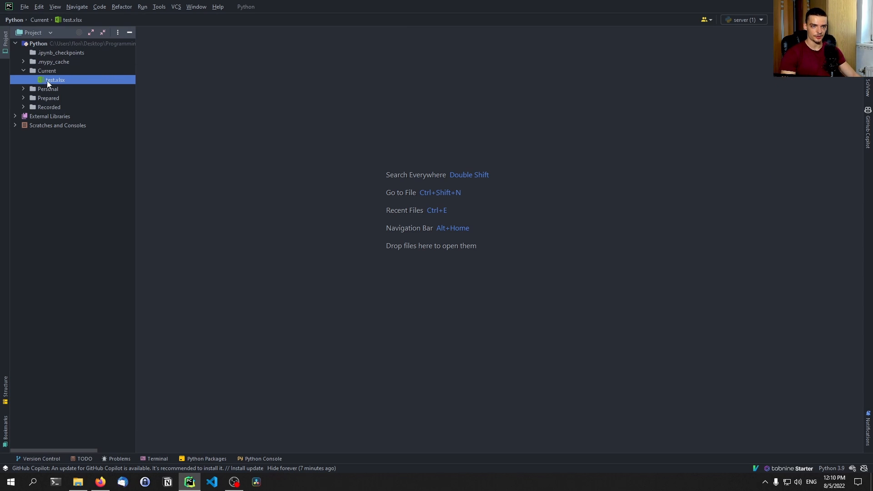
# Open test.xlsx in Excel and inspect the Close and Month columns
pyautogui.doubleClick(55, 79)
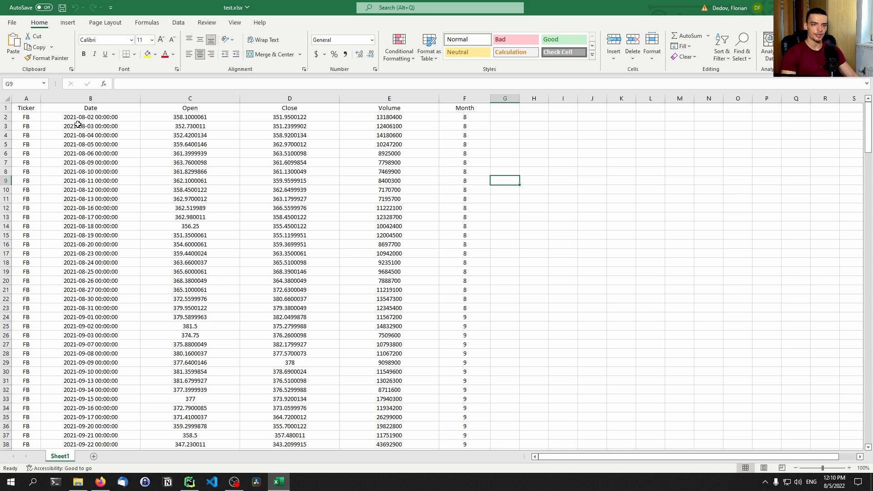
pyautogui.moveTo(25, 107); pyautogui.dragTo(25, 299)
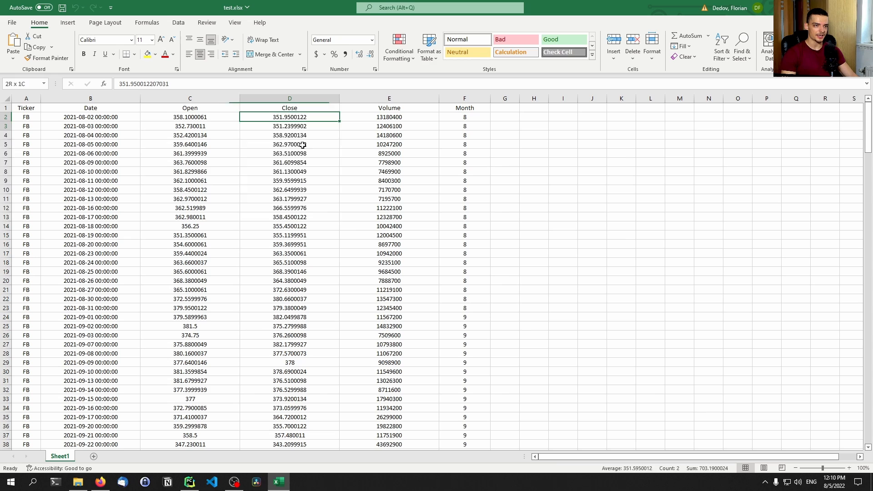
pyautogui.moveTo(389, 117); pyautogui.dragTo(389, 253)
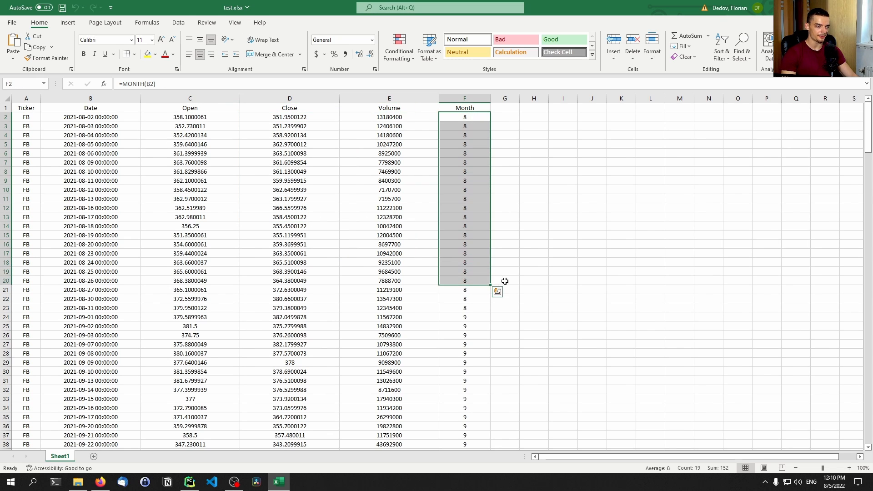
pyautogui.scroll(-3)
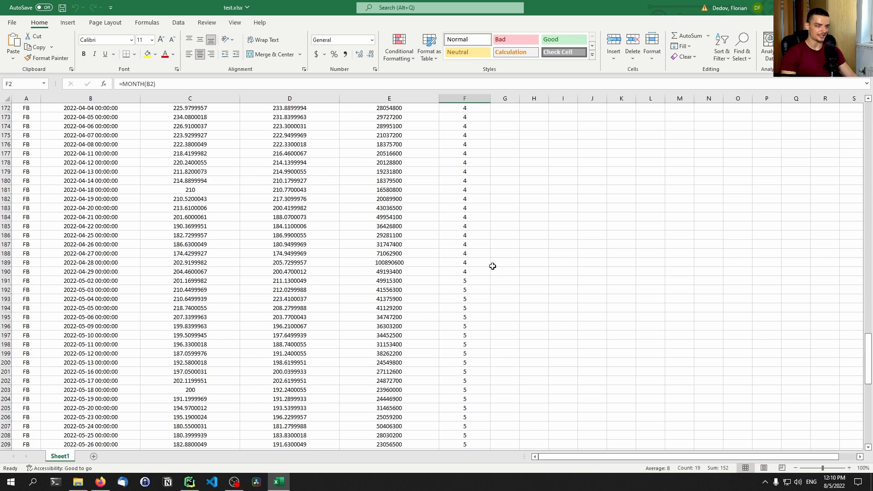
# Create a new Python file named main in the Current folder
pyautogui.click(190, 483)
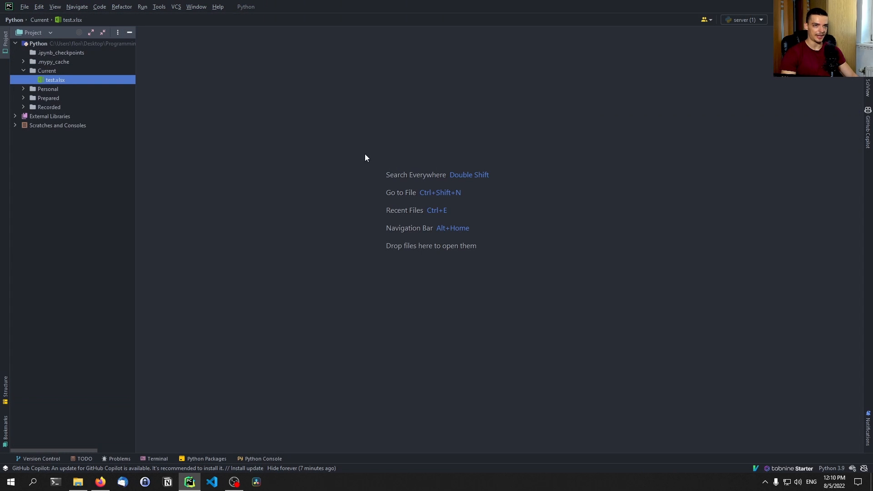
pyautogui.rightClick(44, 70)
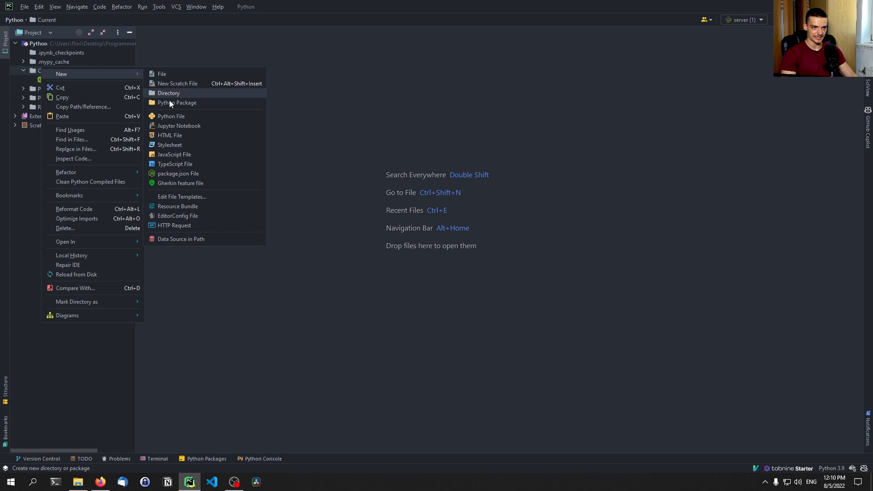
pyautogui.click(171, 116)
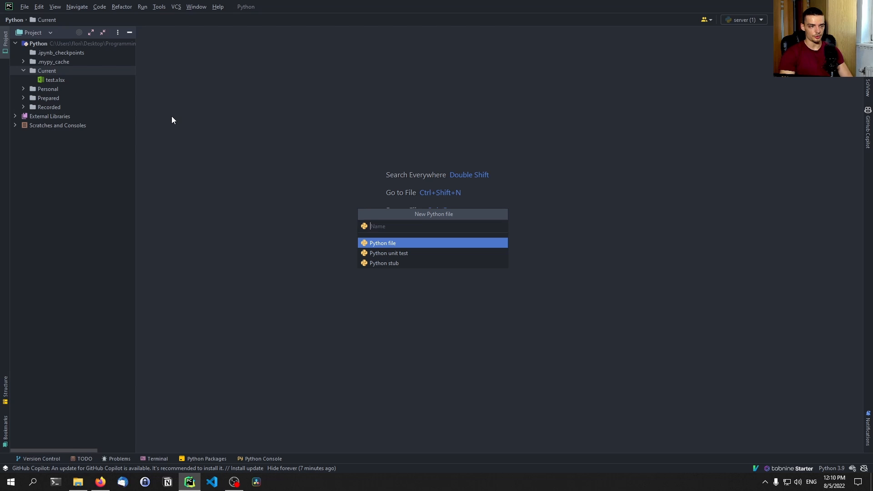
pyautogui.write('main')
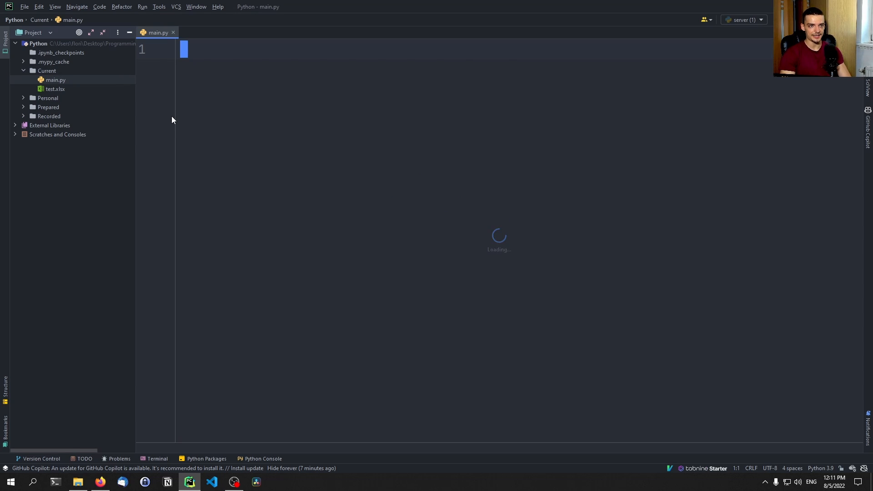
# Draft pandas_datareader and datetime imports and a Yahoo FB DataReader call
pyautogui.write('from')
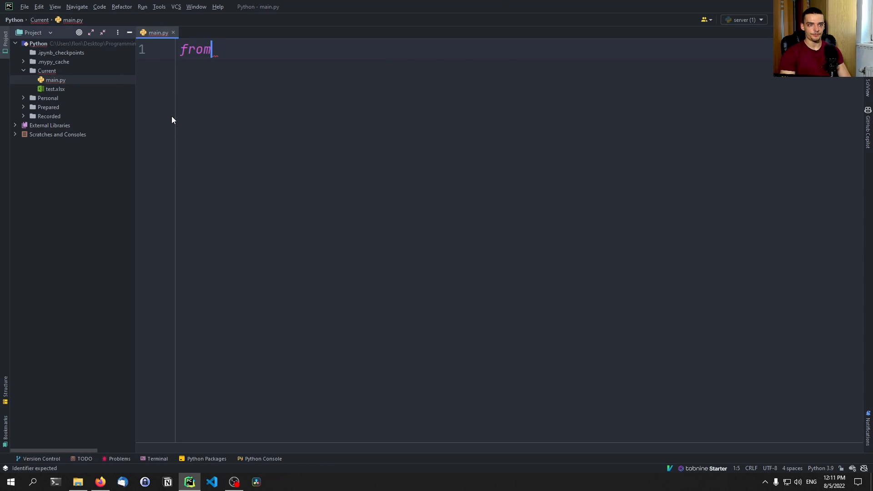
pyautogui.write('import')
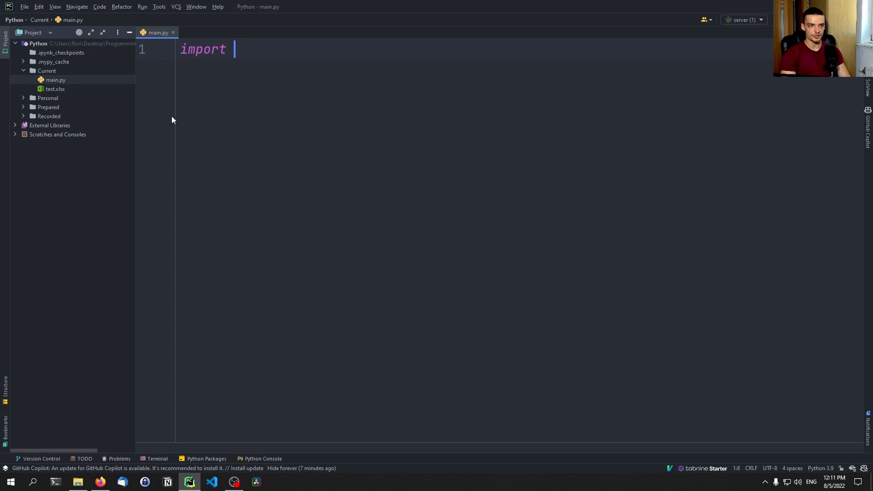
pyautogui.write('pandas')
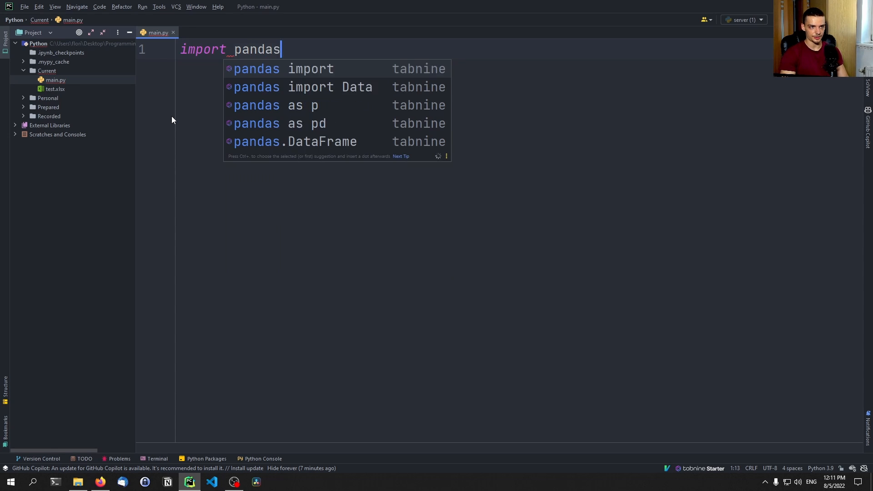
pyautogui.write('_datareader as web')
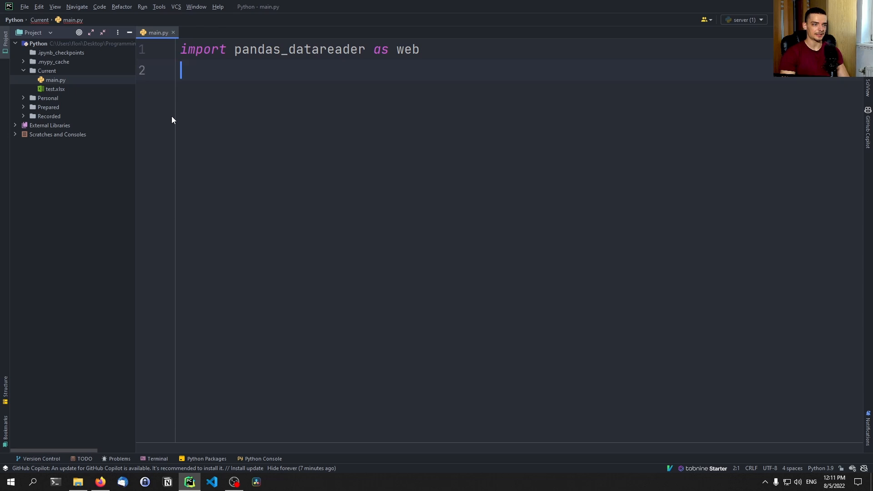
pyautogui.write('df = web.DataReader("F')
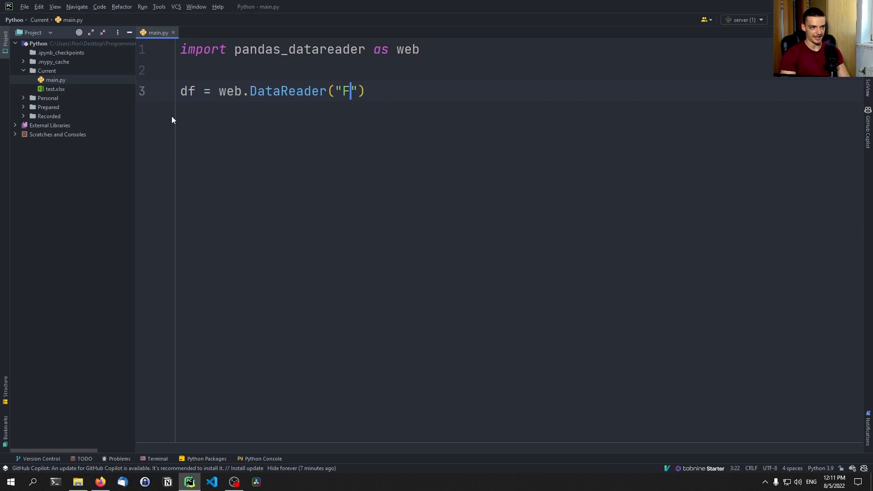
pyautogui.write('B", yahoo')
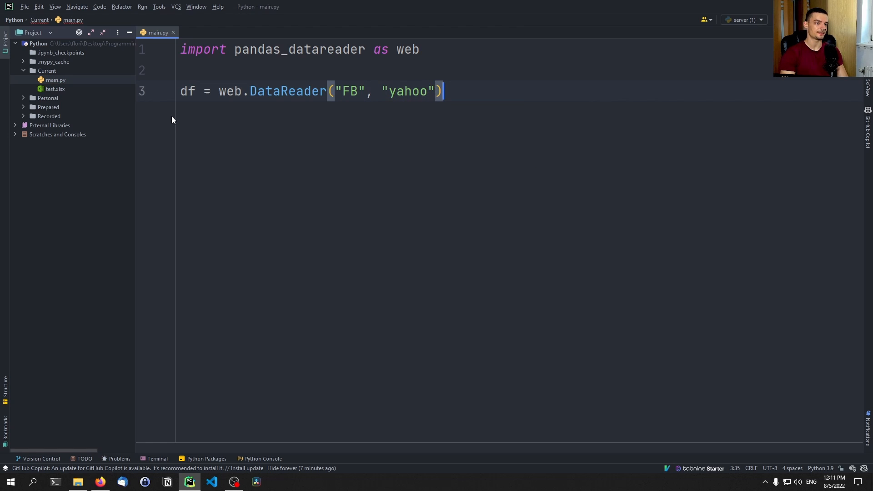
pyautogui.write('import')
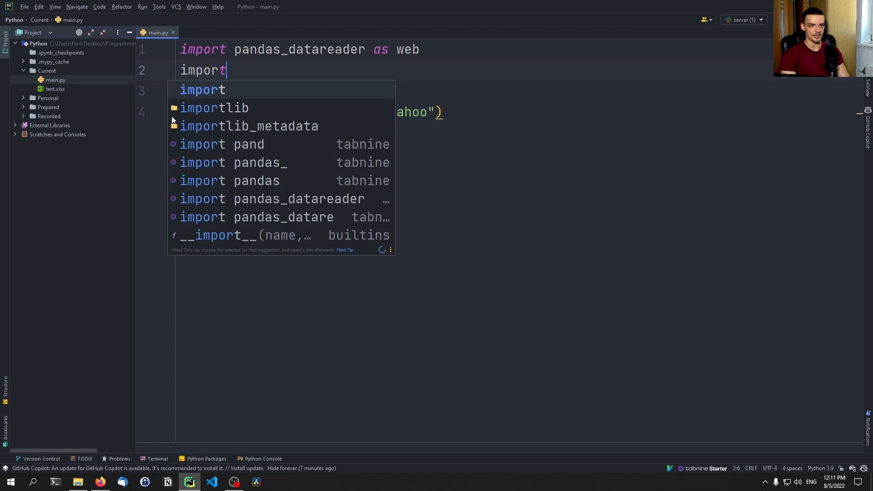
pyautogui.write('datetime as dt')
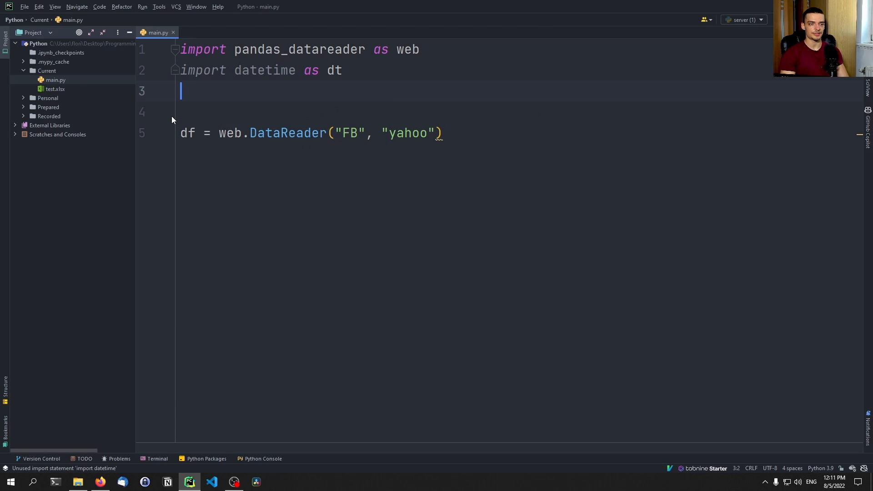
# Add start date 2020-1-1 and end datetime.now() to the call, plus a df.to_ line
pyautogui.write('start = dt.d')
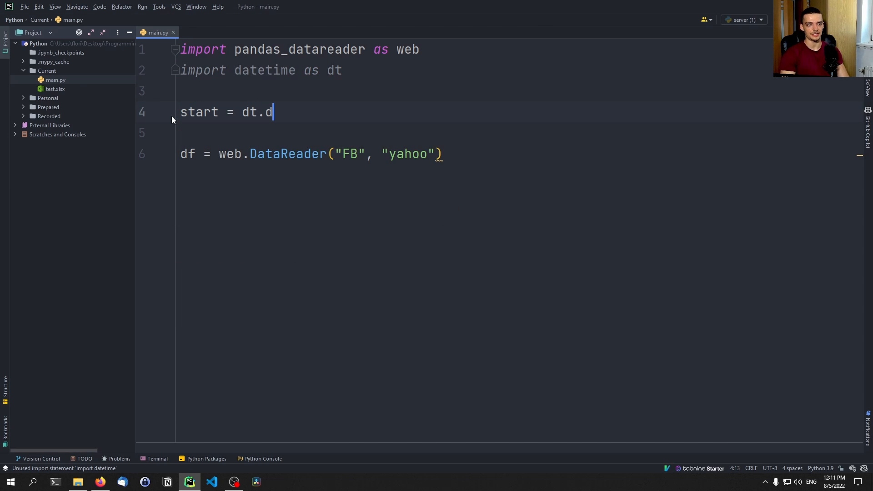
pyautogui.write('atetime(23')
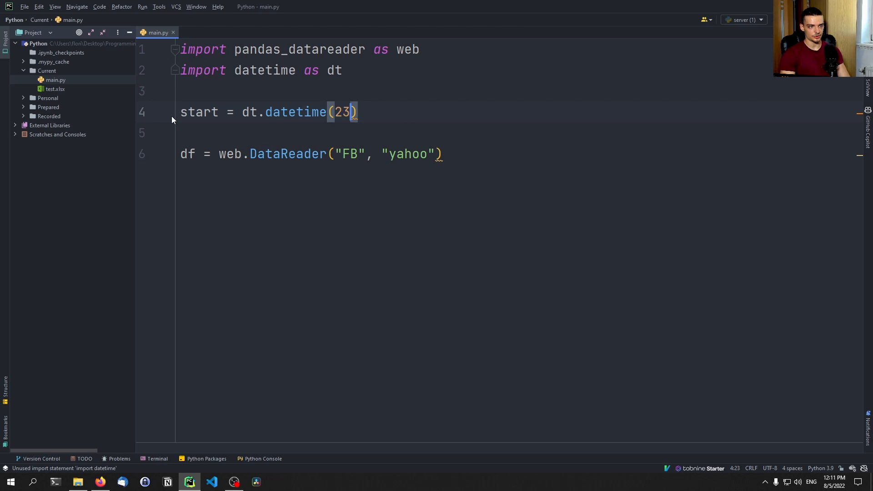
pyautogui.write('2020, 1,1')
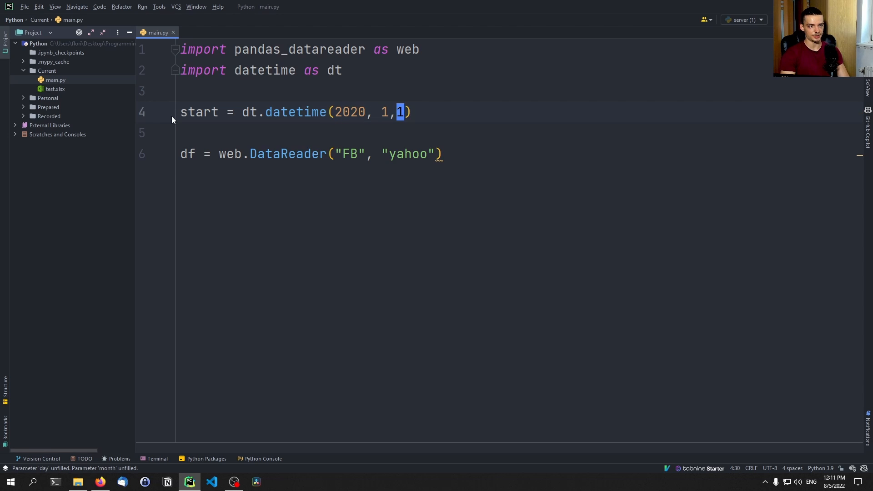
pyautogui.write('end = dt.dateti')
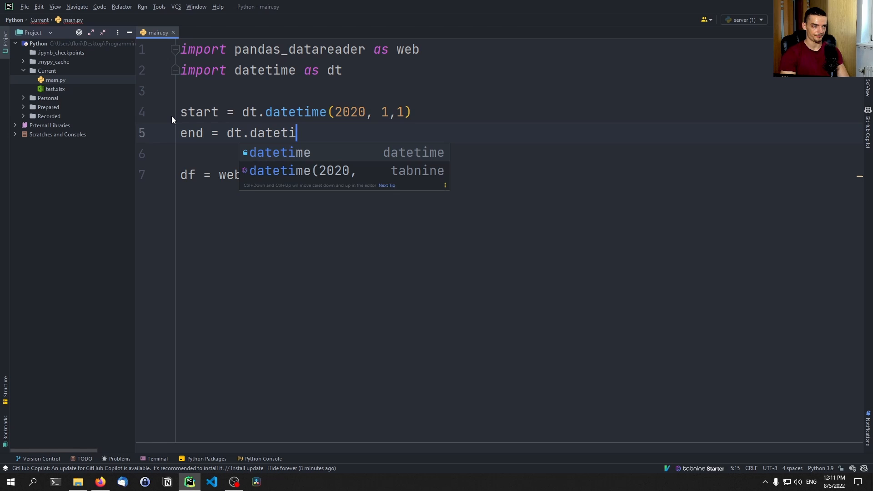
pyautogui.write('me.now()')
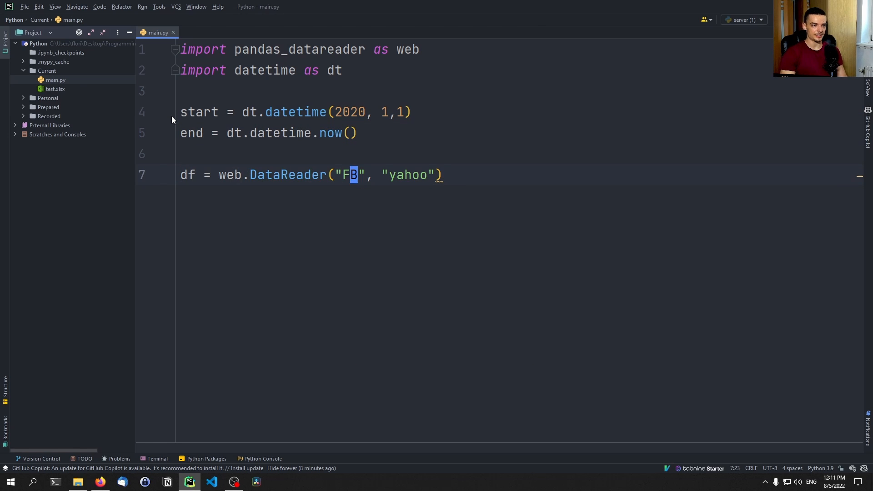
pyautogui.write(', start,')
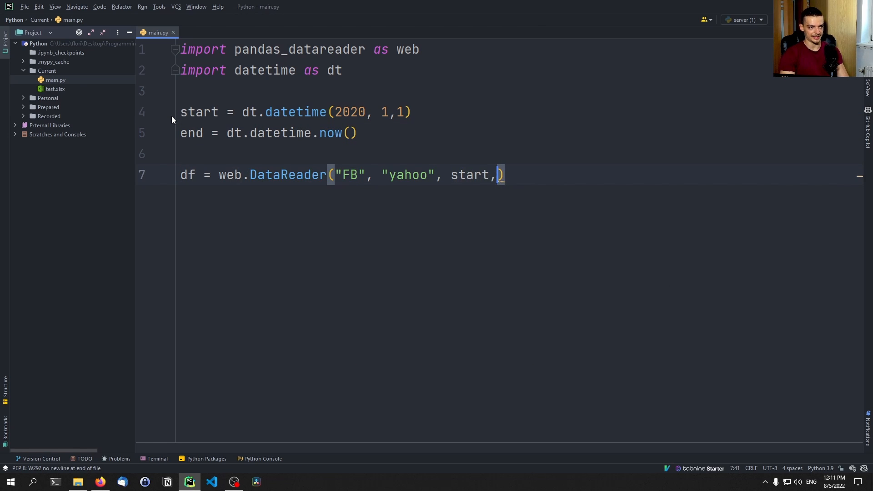
pyautogui.write('end')
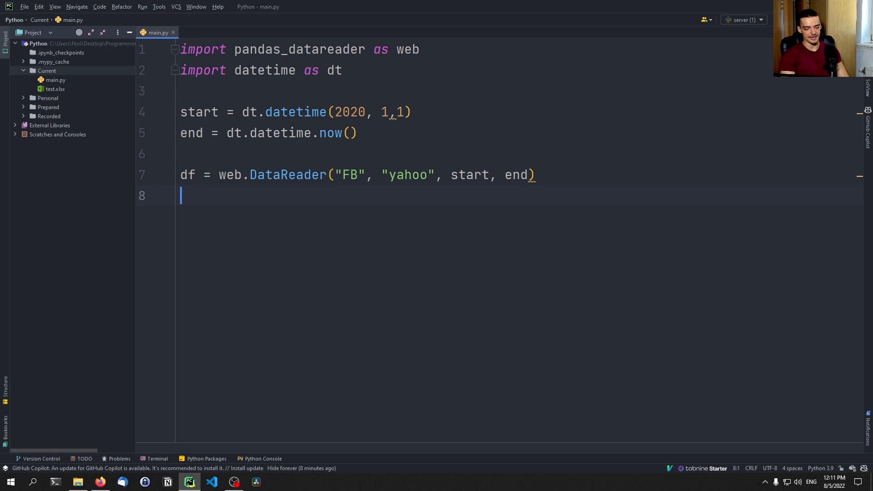
pyautogui.write('df.to_')
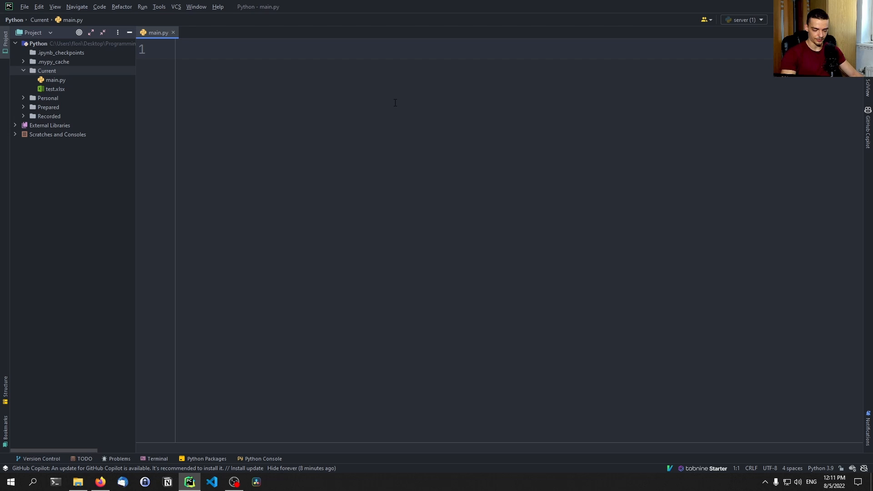
# Write import pandas as pd, df = pd.read_excel("test.xlsx") and print(df)
pyautogui.write('import pan')
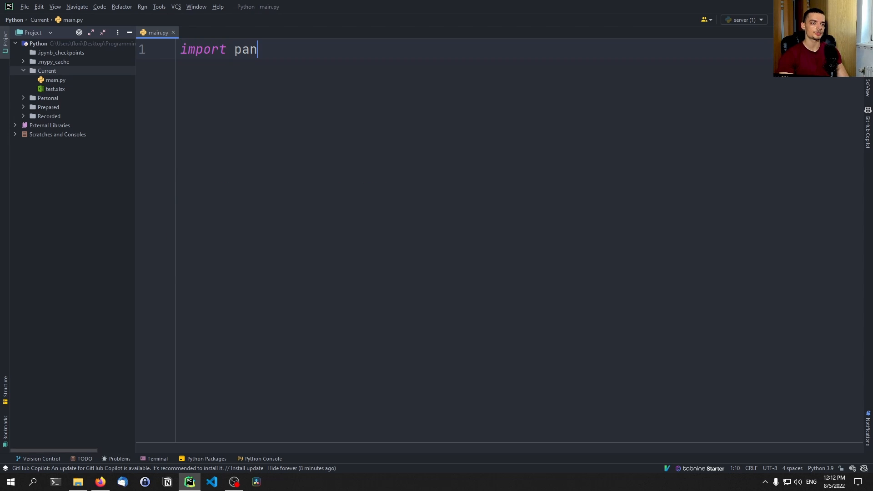
pyautogui.write('das as pd')
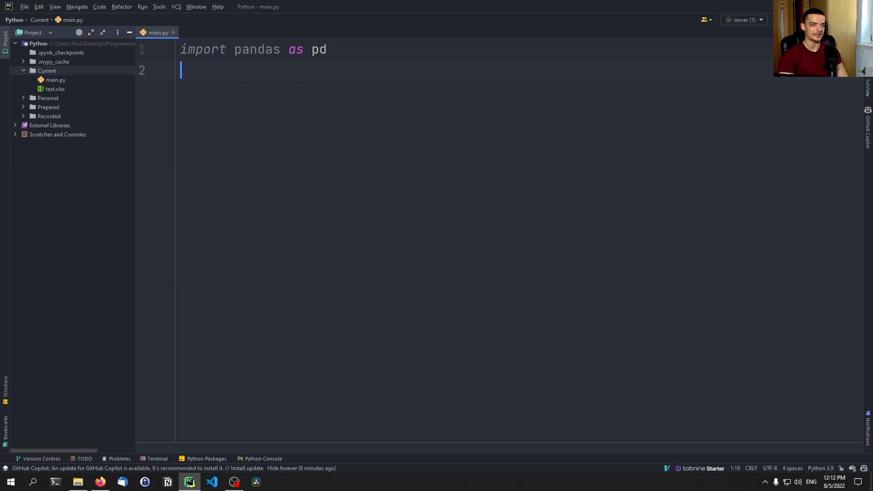
pyautogui.write('df =')
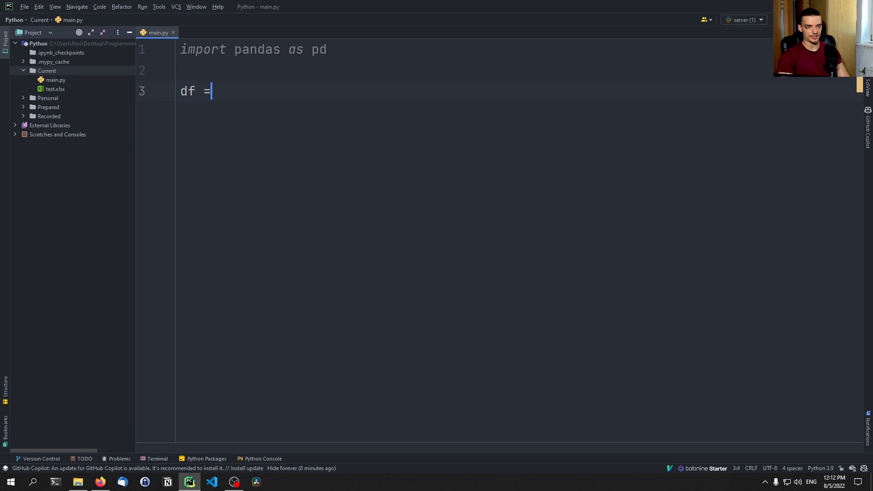
pyautogui.write('pd.')
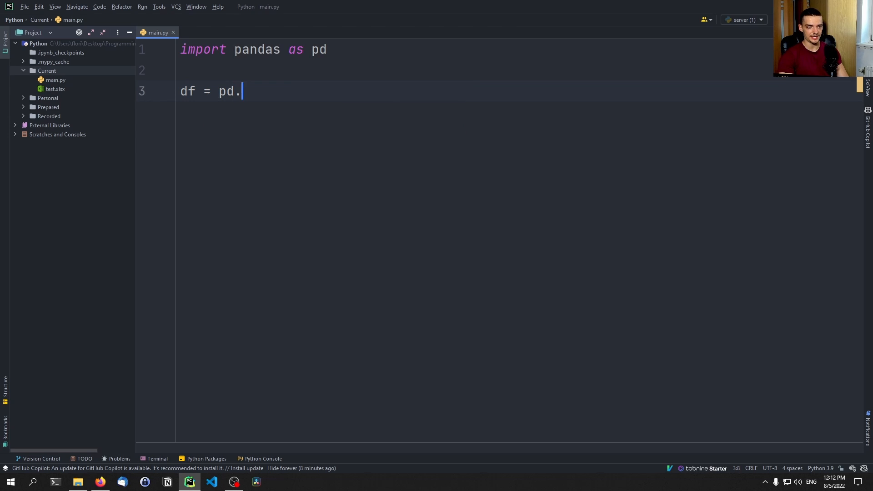
pyautogui.write('read_excel("test"')
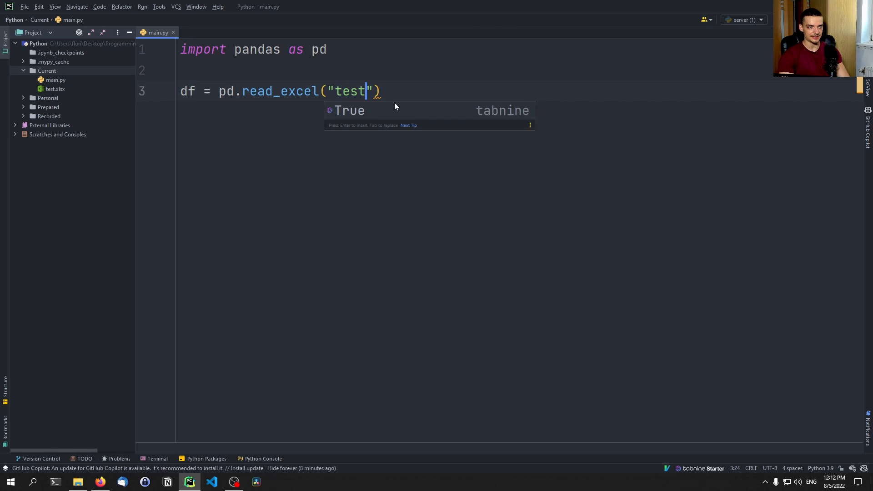
pyautogui.write('.xs')
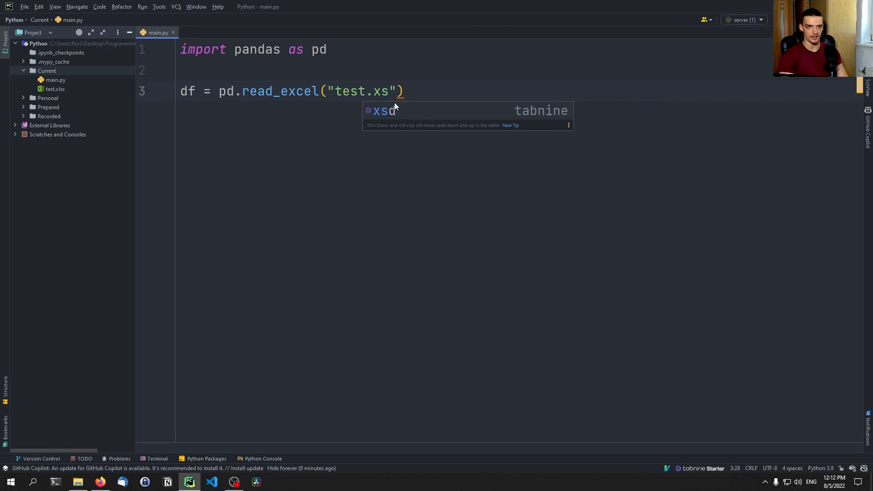
pyautogui.write('x')
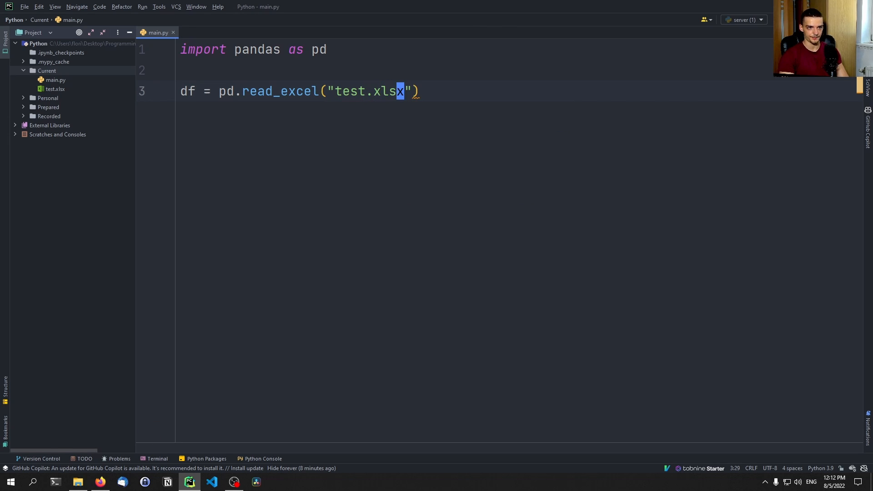
pyautogui.write('print(df)')
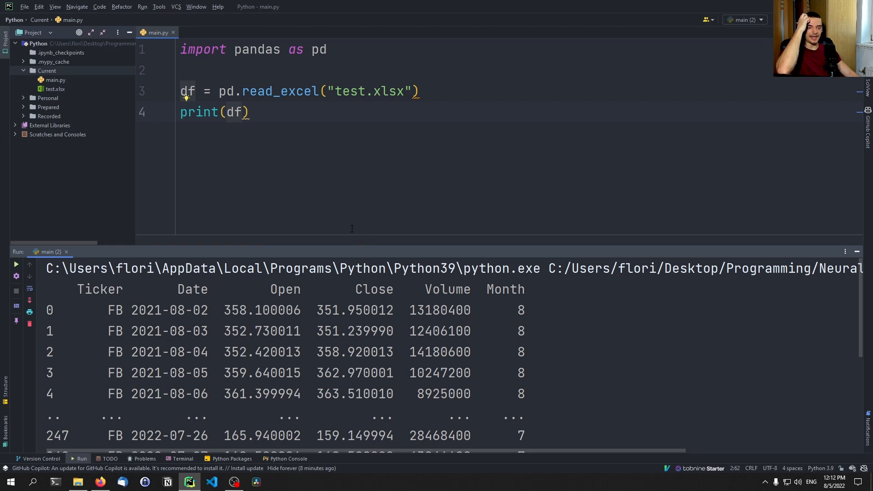
pyautogui.moveTo(355, 229)
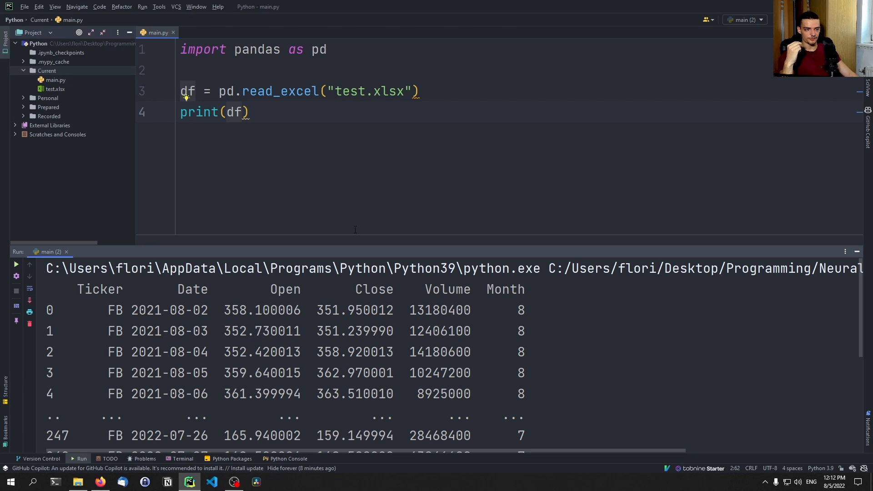
pyautogui.moveTo(520, 194)
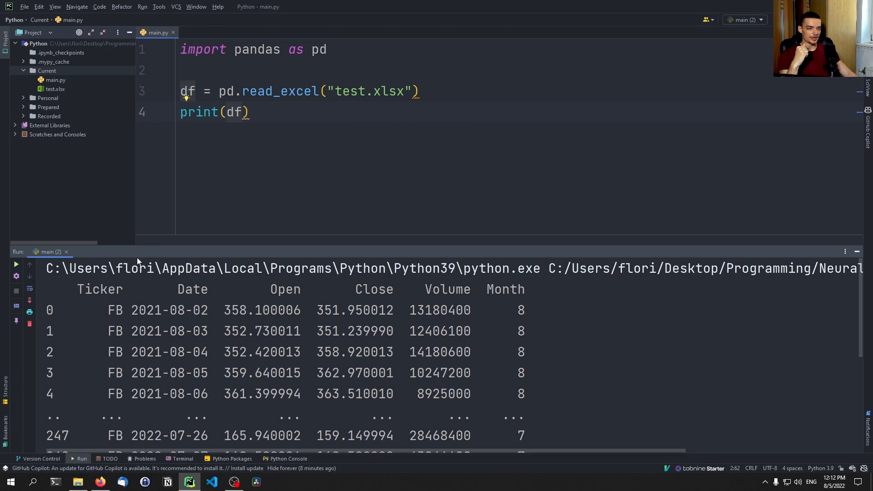
pyautogui.moveTo(67, 252)
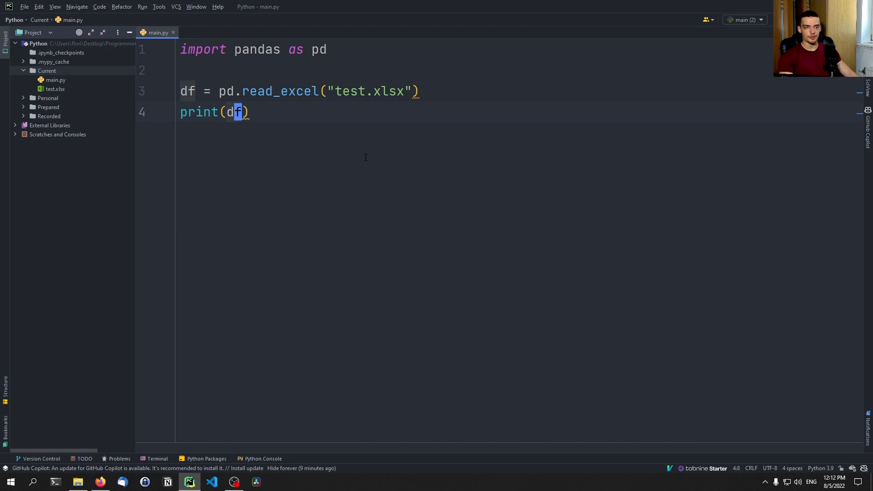
# Wrap the printed df in groupby('Month').agg() with a dictionary keyed on Volume
pyautogui.write('.groupby(')
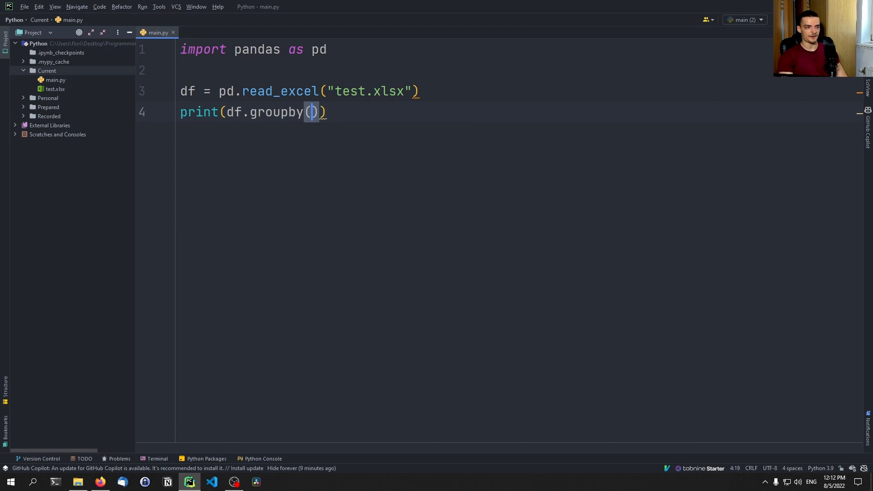
pyautogui.write("'Month'")
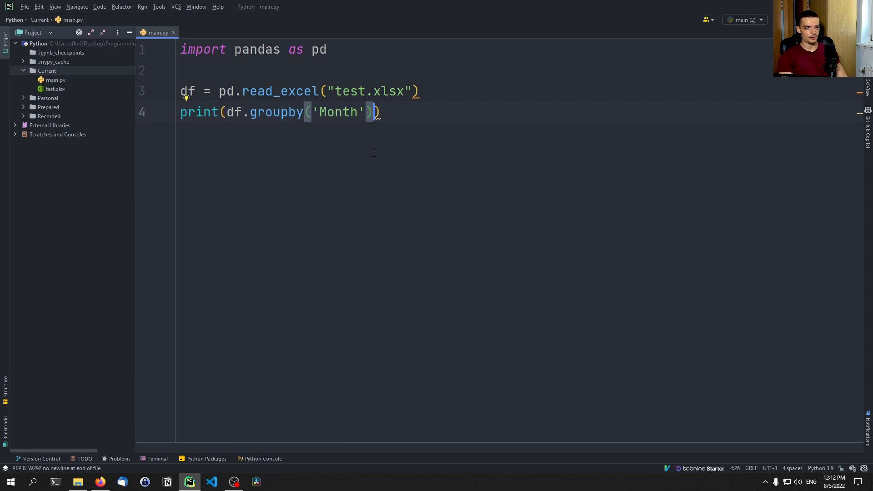
pyautogui.write('.agg()')
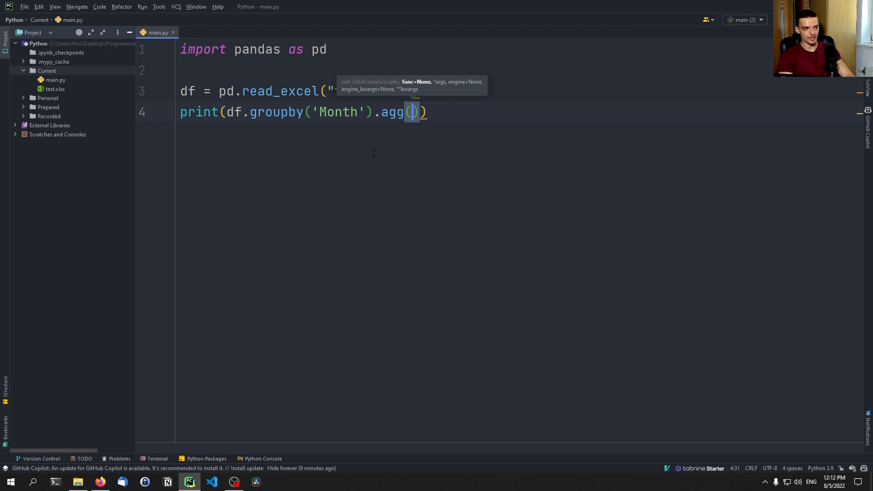
pyautogui.write('{}')
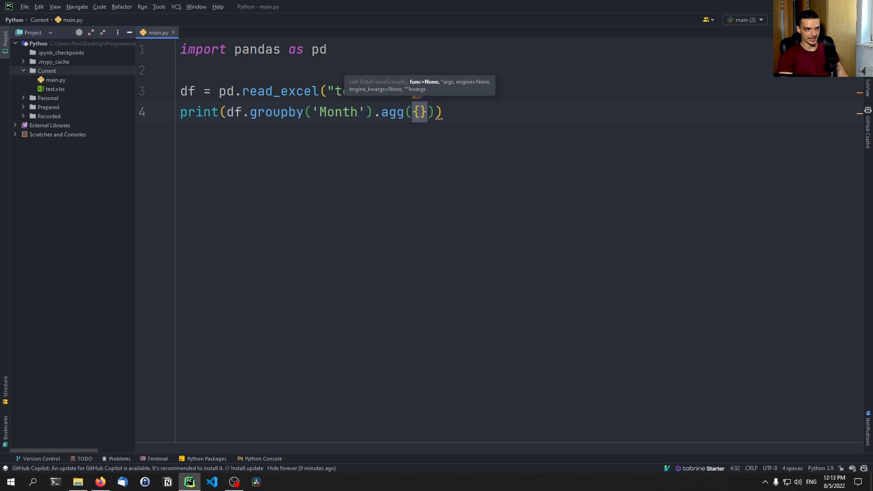
pyautogui.write('"')
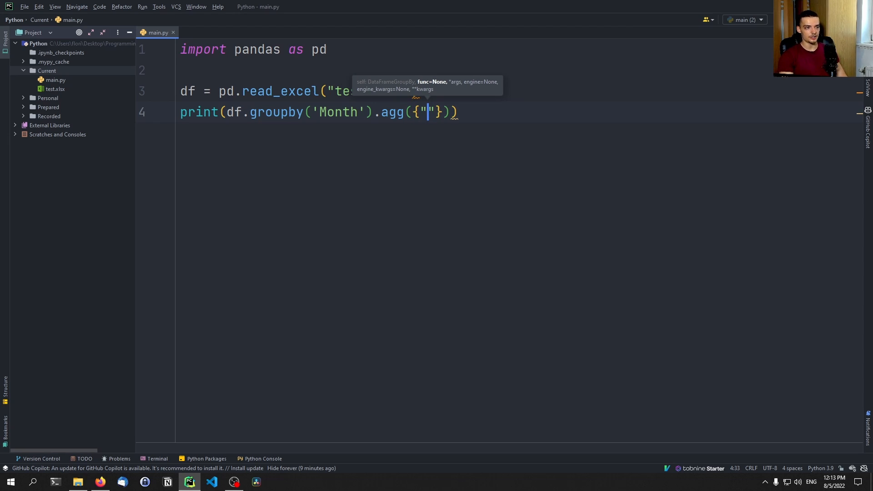
pyautogui.write('V')
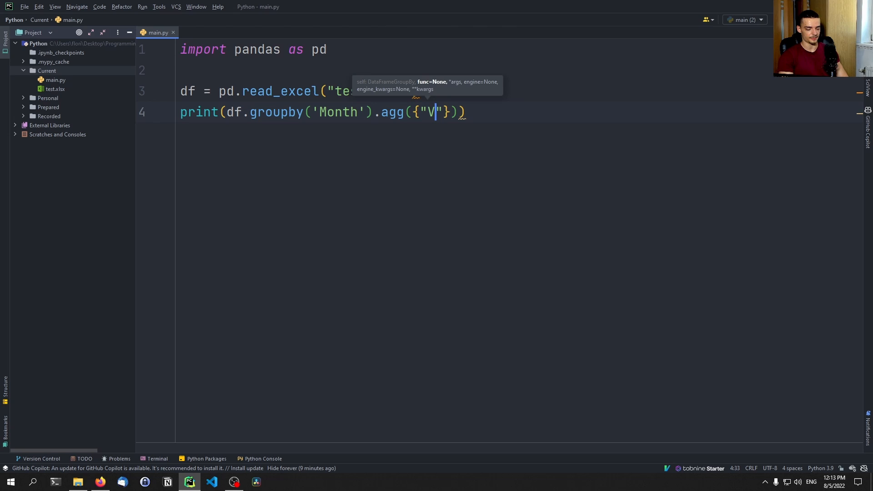
pyautogui.write('olume')
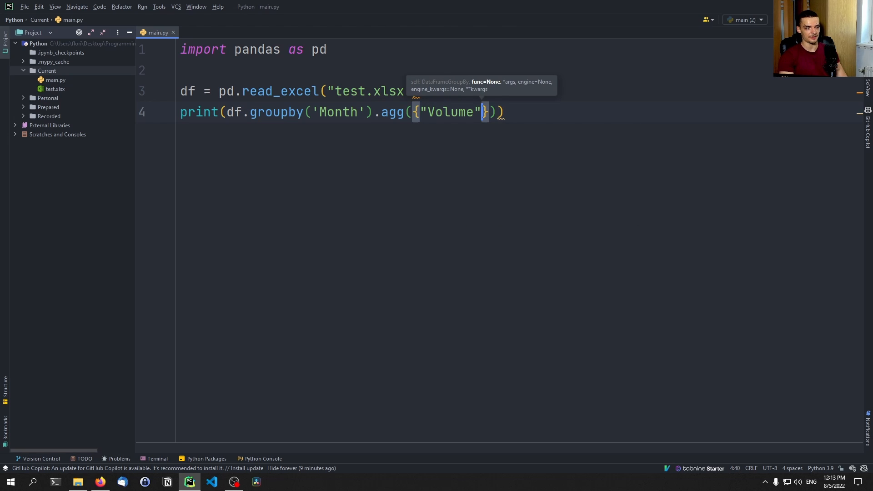
# Aggregate Volume as sum and Open and Close as mean
pyautogui.write(': "sum"')
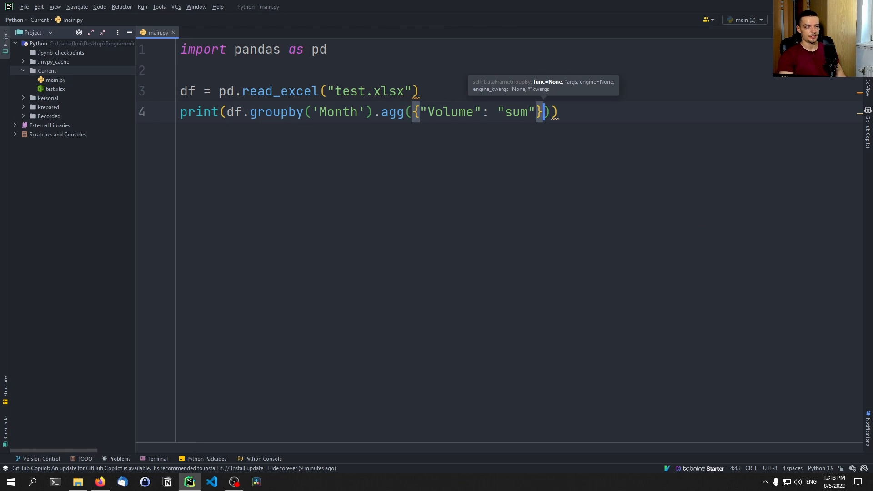
pyautogui.write('.')
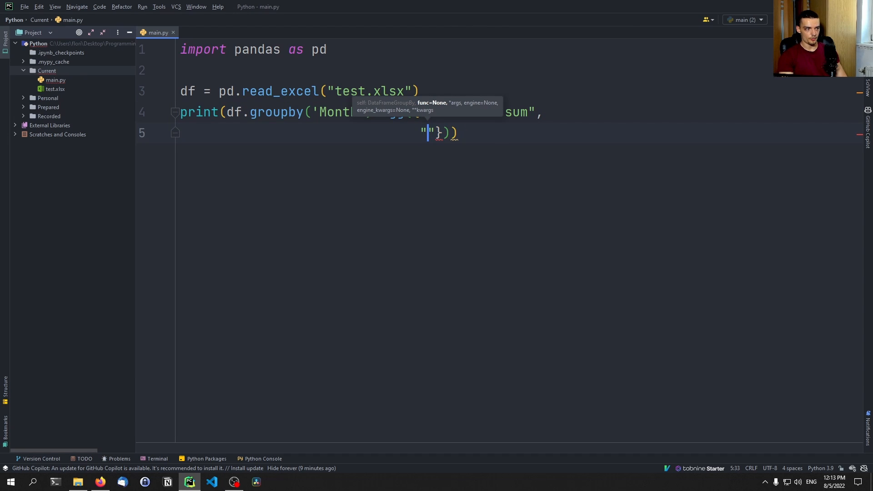
pyautogui.write('"Open":')
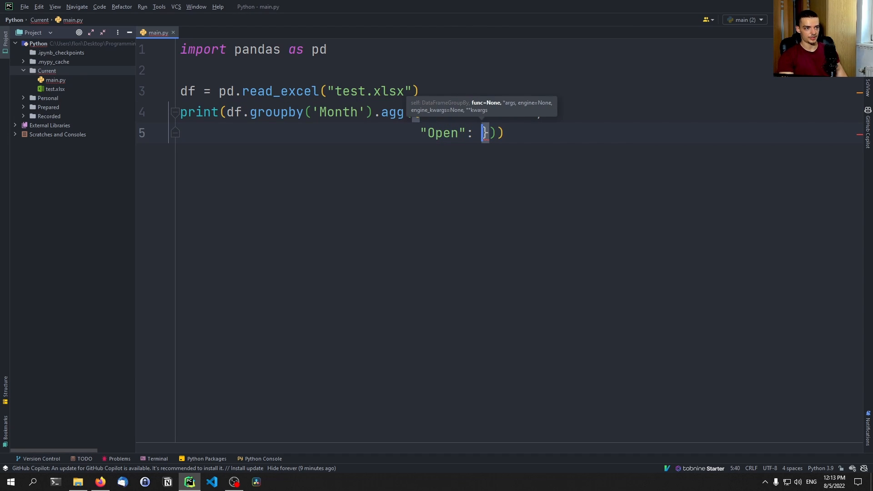
pyautogui.write('"mean"')
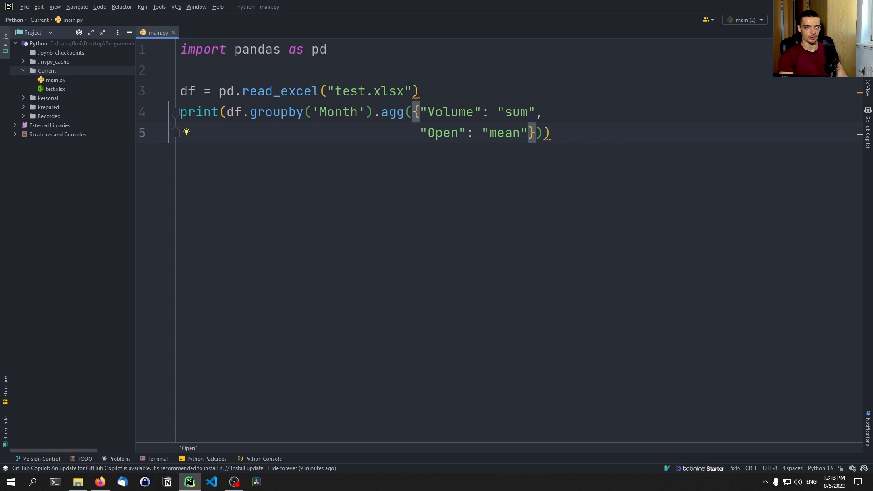
pyautogui.write('",')
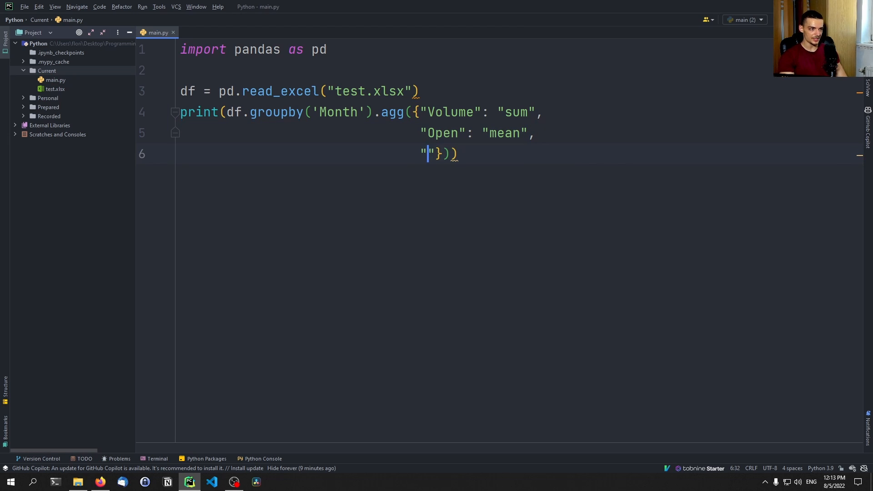
pyautogui.write('Close": "m')
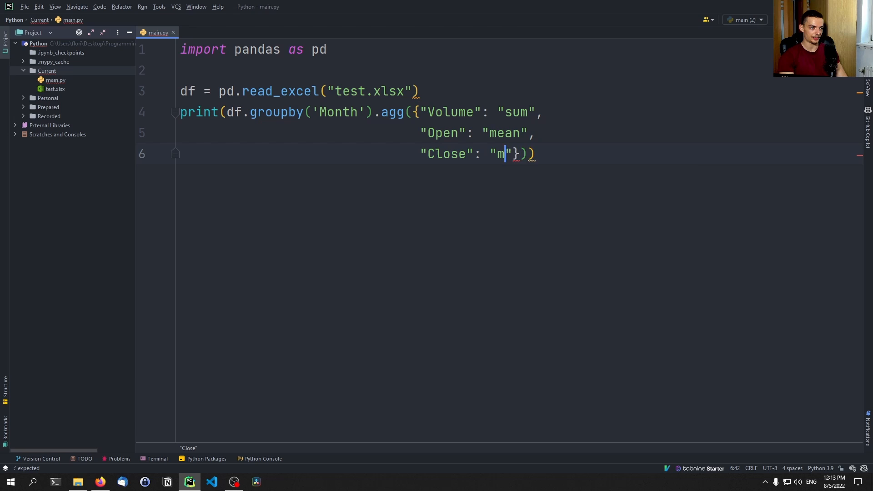
pyautogui.write('ean')
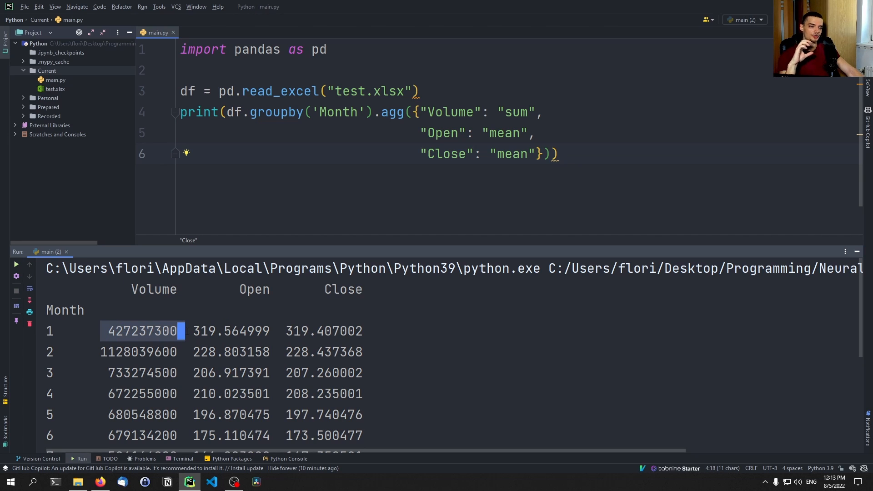
pyautogui.moveTo(182, 335)
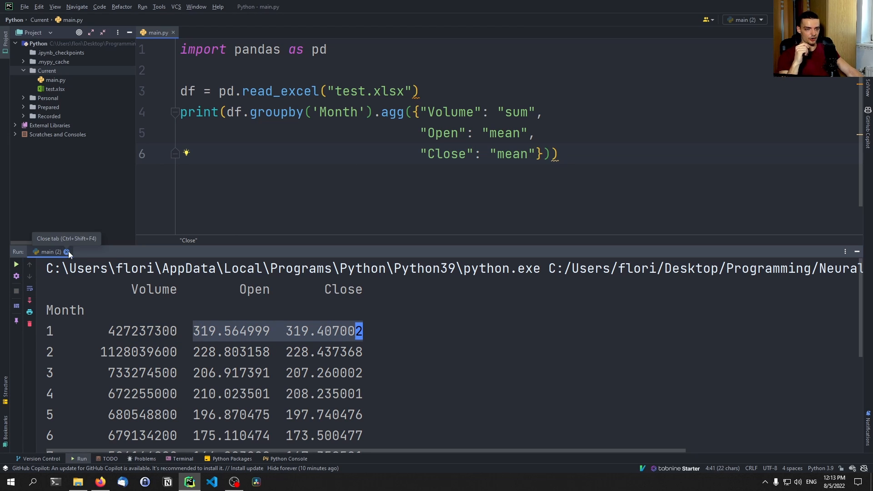
pyautogui.scroll(-3)
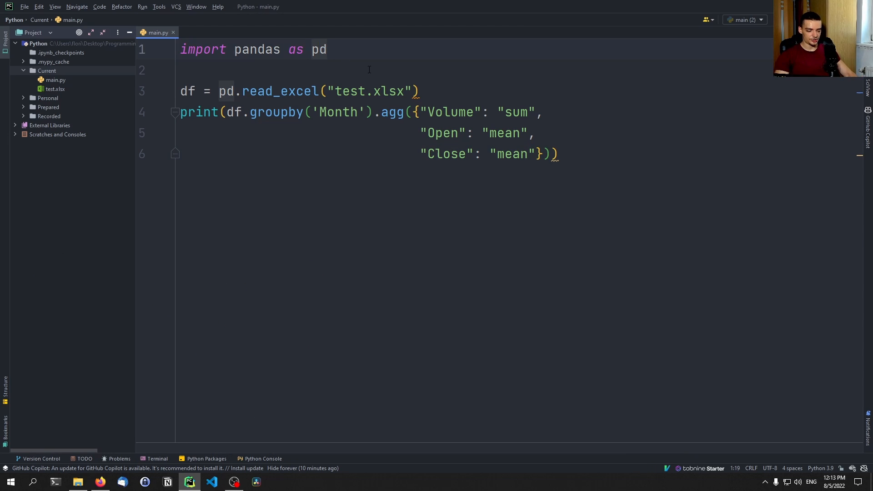
# Import matplotlib.pyplot as plt and add a plt.plot() call
pyautogui.write('import')
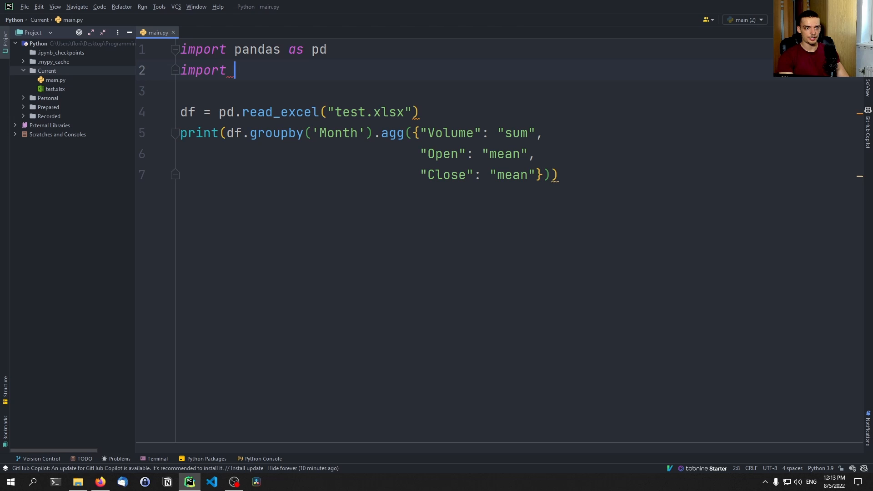
pyautogui.write('matplotlib as')
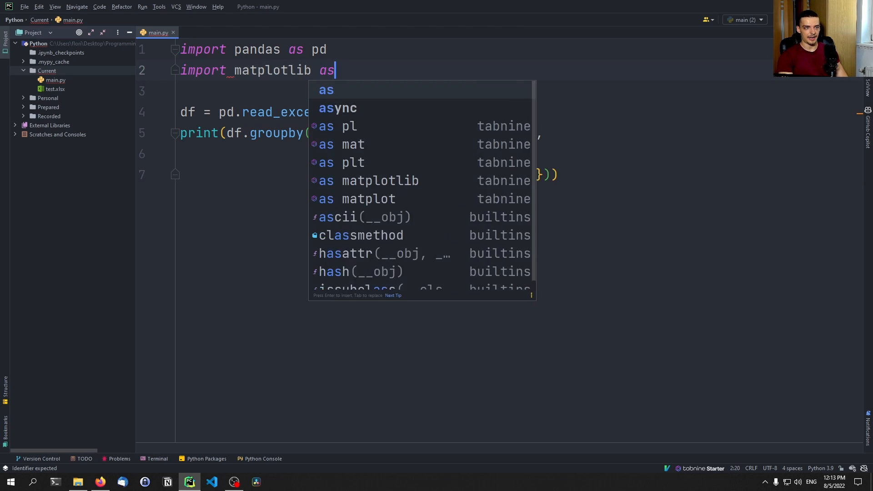
pyautogui.write('.pyplot')
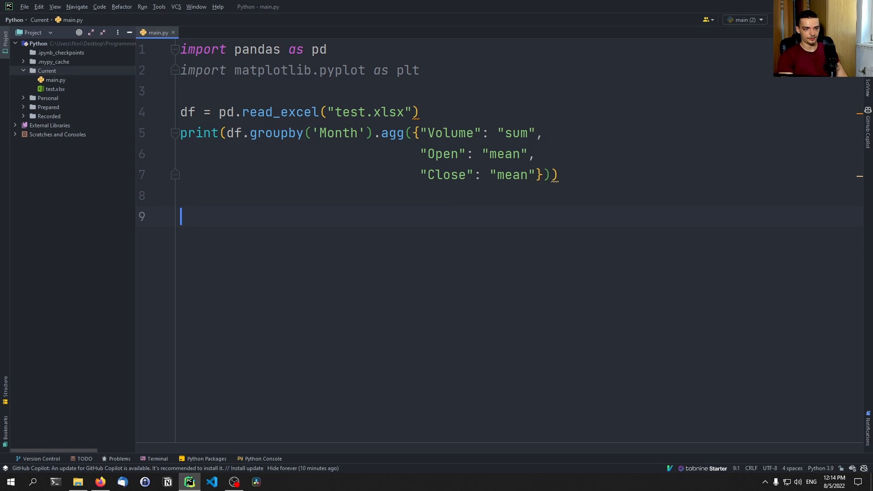
pyautogui.write('plt.plot(')
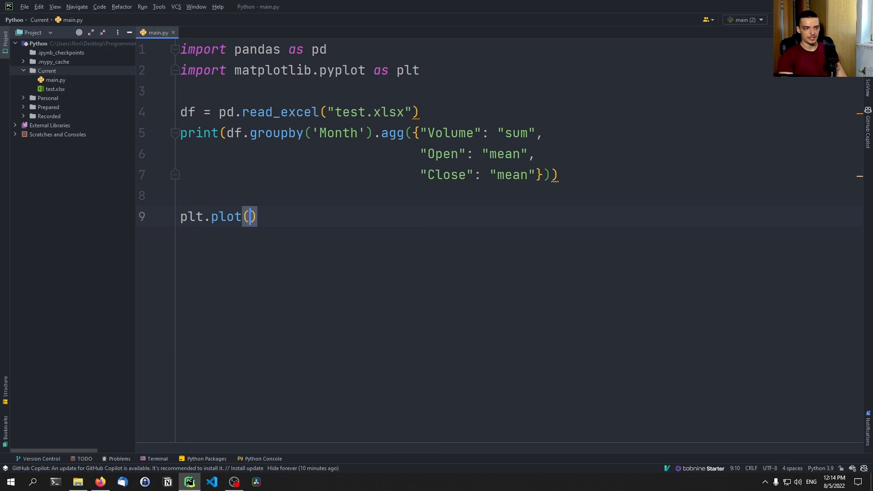
# Replace print( with df = to store the aggregation, and plot df.Volume
pyautogui.click(246, 133)
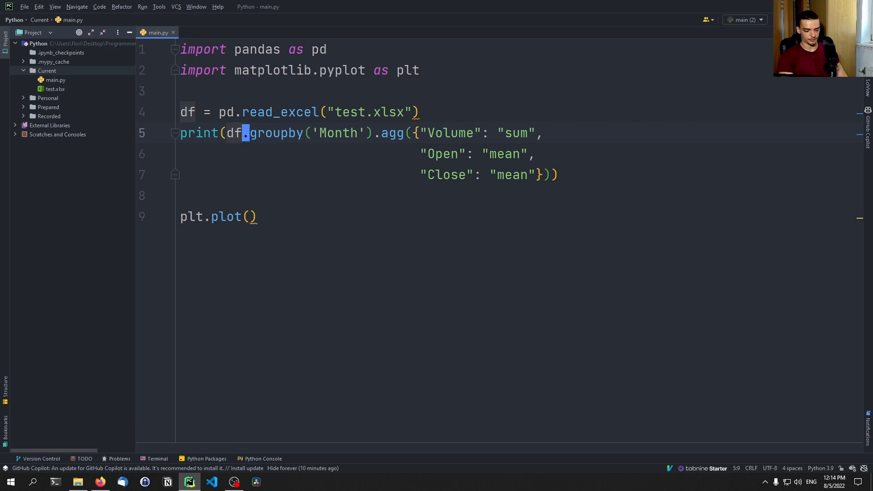
pyautogui.write('df =')
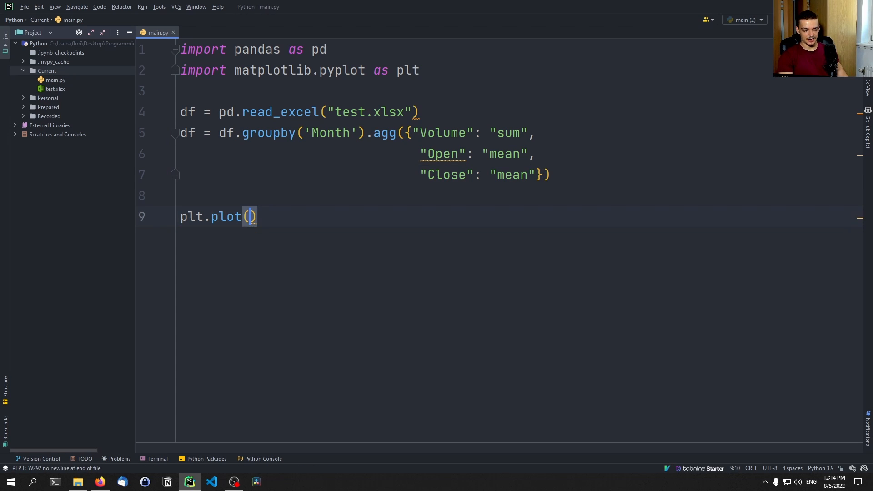
pyautogui.write('df.')
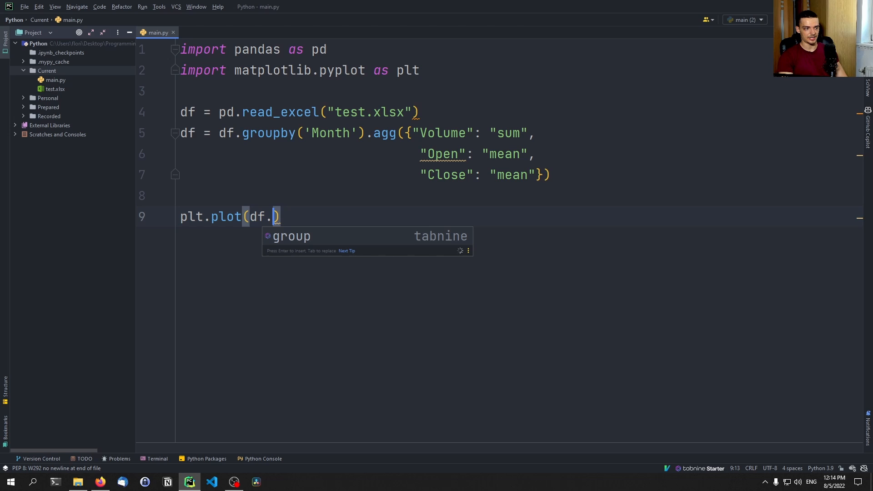
pyautogui.write('Volume')
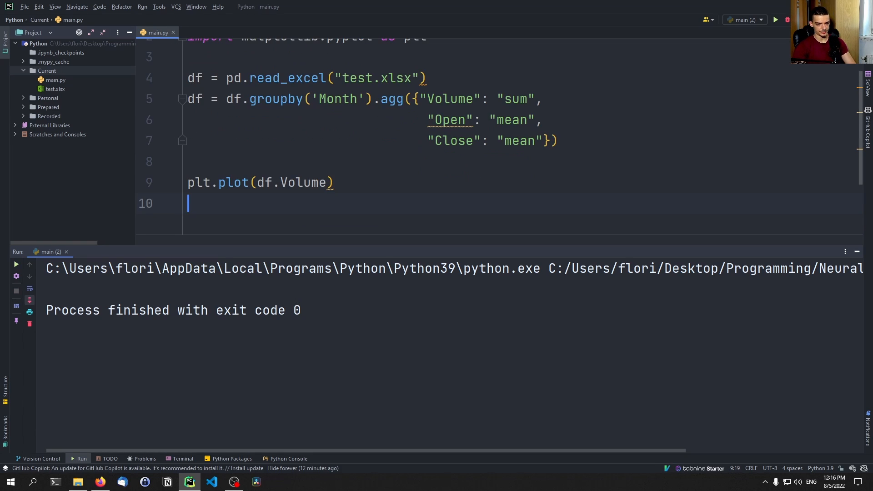
# Add plt.show(), then close the displayed monthly Volume chart
pyautogui.write('plt.show()')
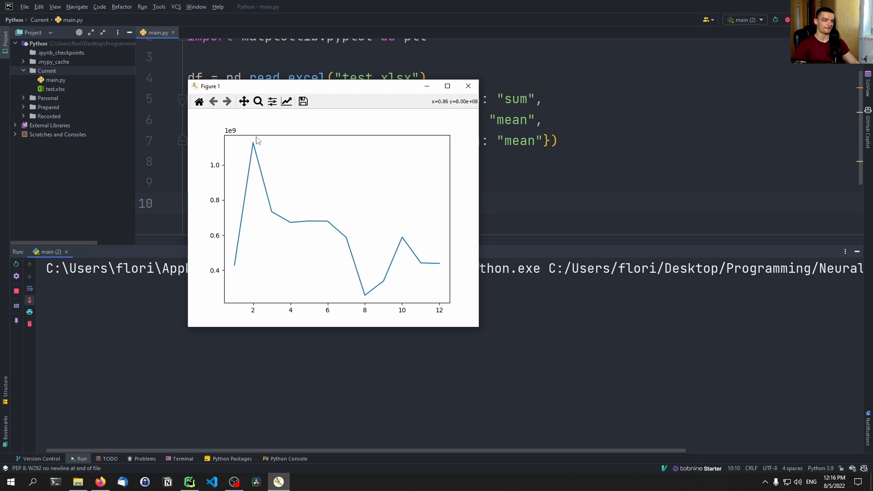
pyautogui.moveTo(394, 167)
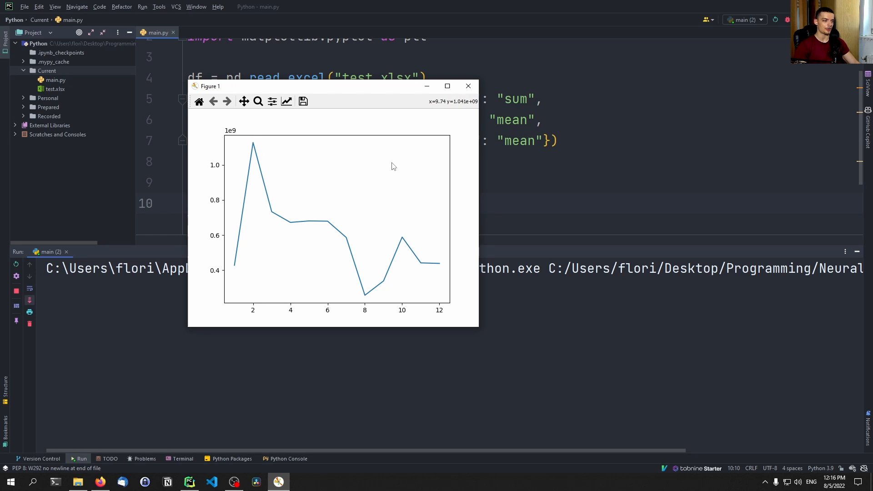
pyautogui.moveTo(234, 313)
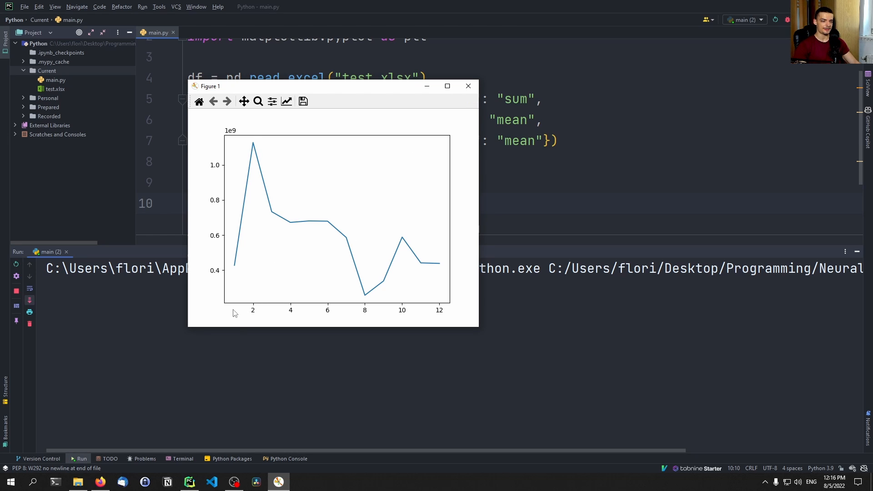
pyautogui.moveTo(238, 307)
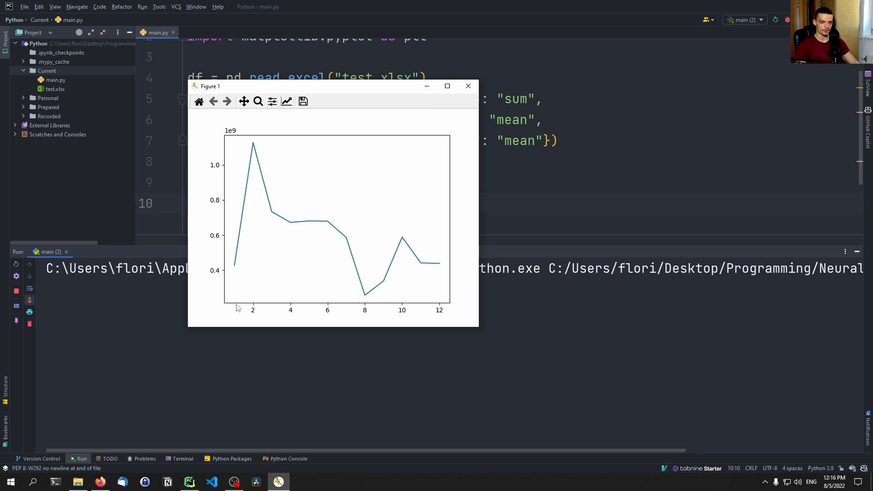
pyautogui.moveTo(401, 270)
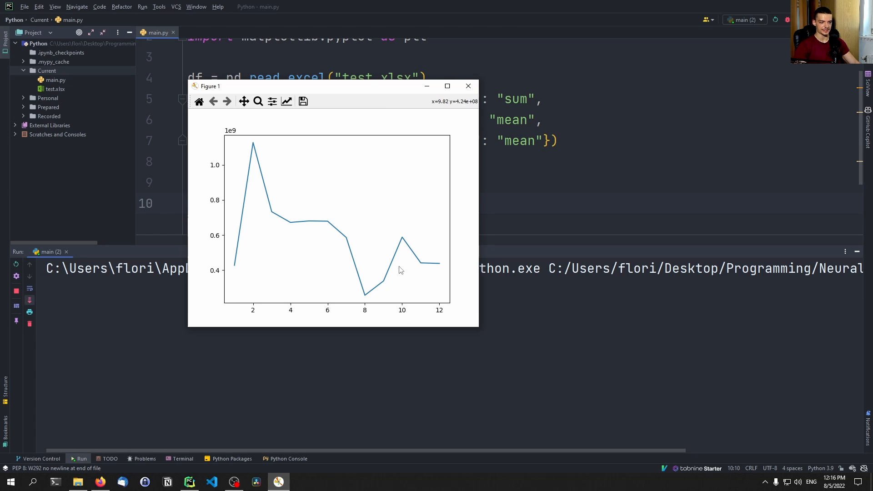
pyautogui.click(468, 86)
pyautogui.write('p')
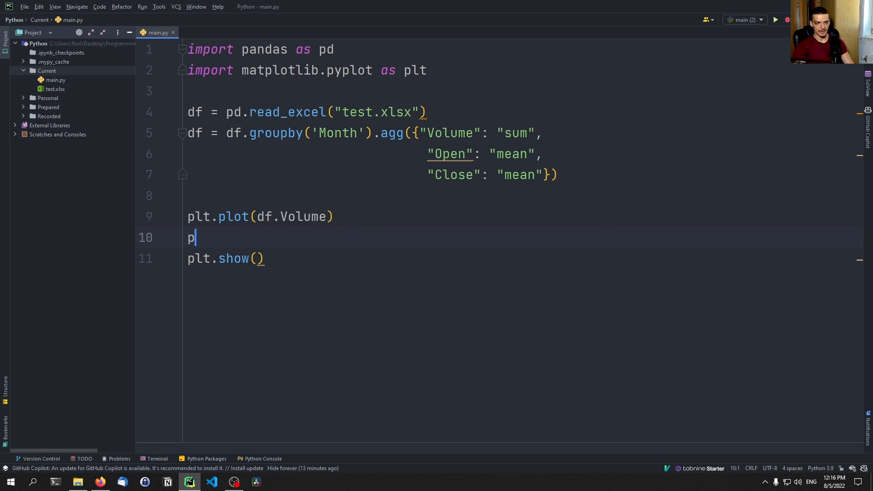
# Start plt.xticks(range(1, 12 on line 10 ahead of plt.show()
pyautogui.write('lt.xticks(')
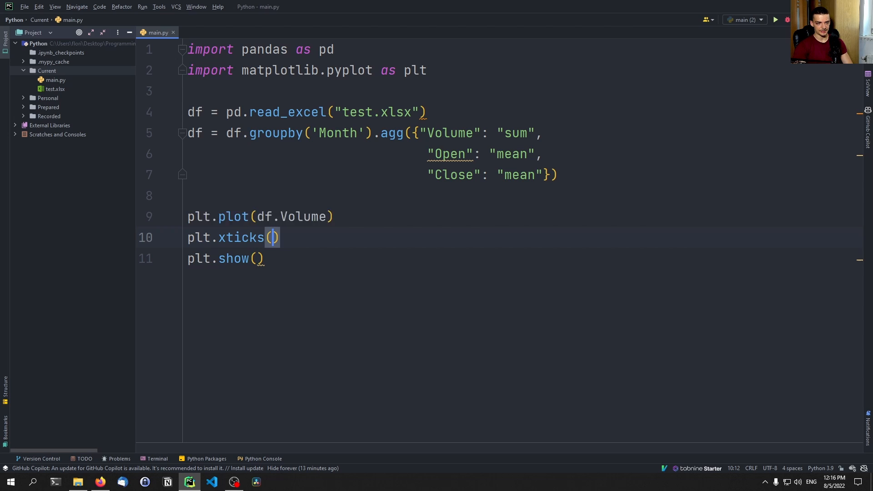
pyautogui.write('range(1,')
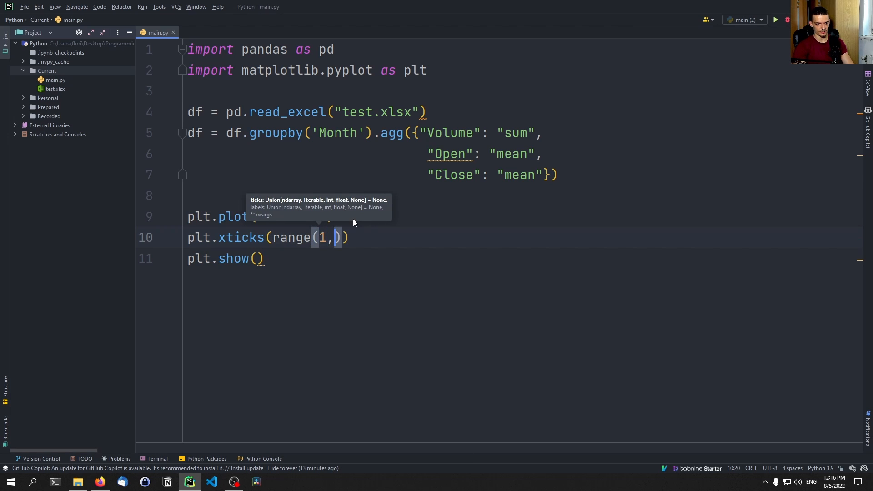
pyautogui.write('12')
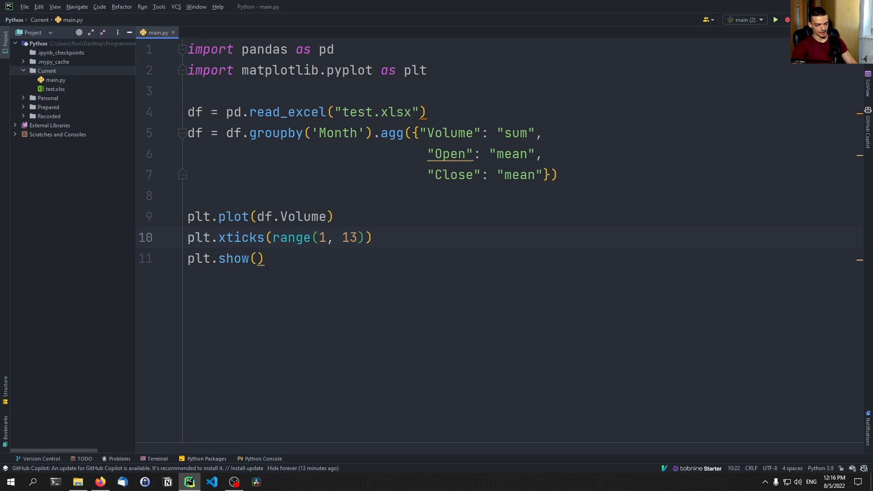
# Rerun to check month ticks 1–12, close the chart, and open test.xlsx
pyautogui.click(776, 20)
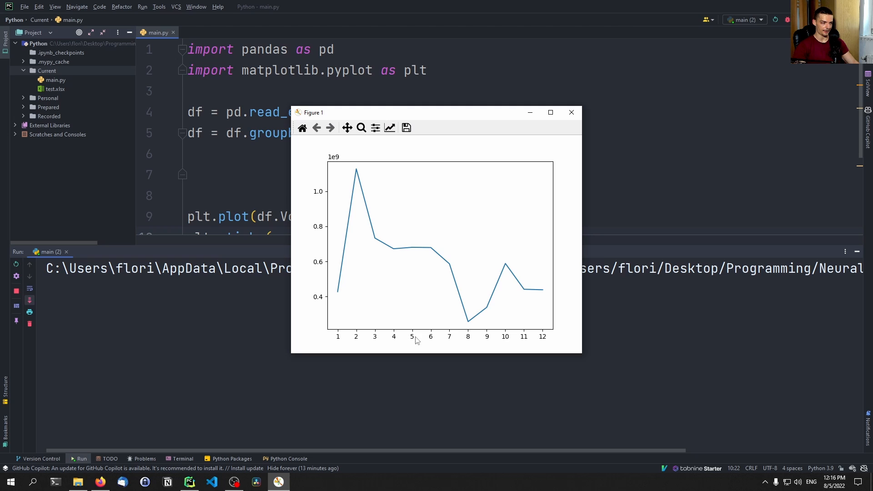
pyautogui.moveTo(572, 112)
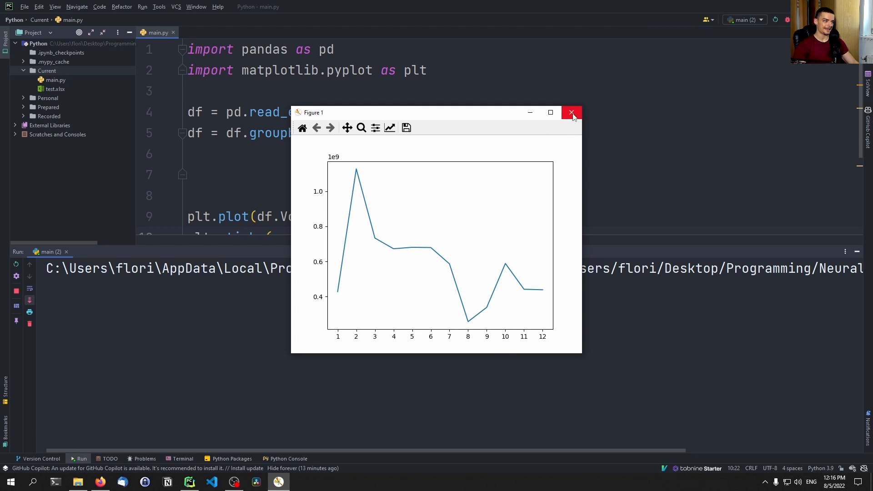
pyautogui.click(572, 112)
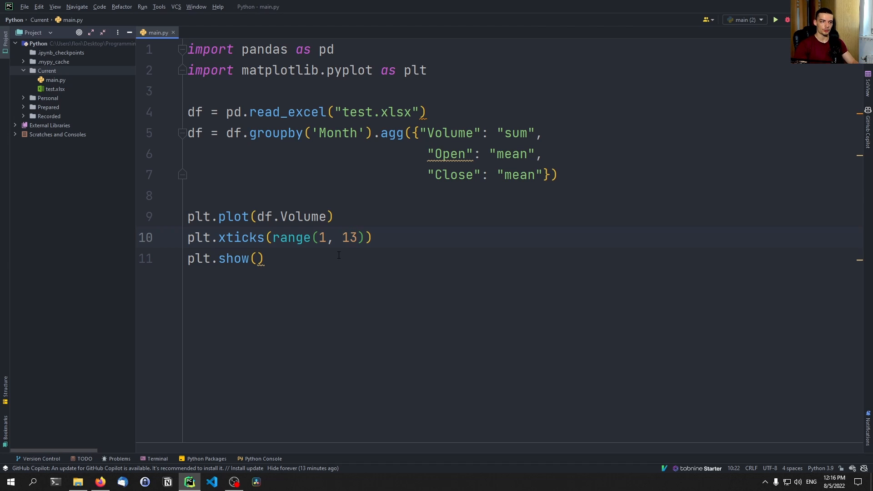
pyautogui.doubleClick(351, 237)
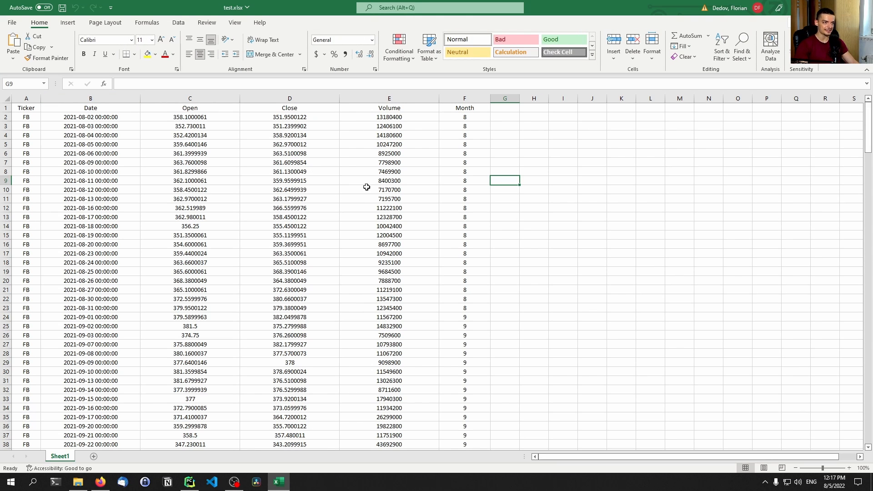
pyautogui.moveTo(489, 129)
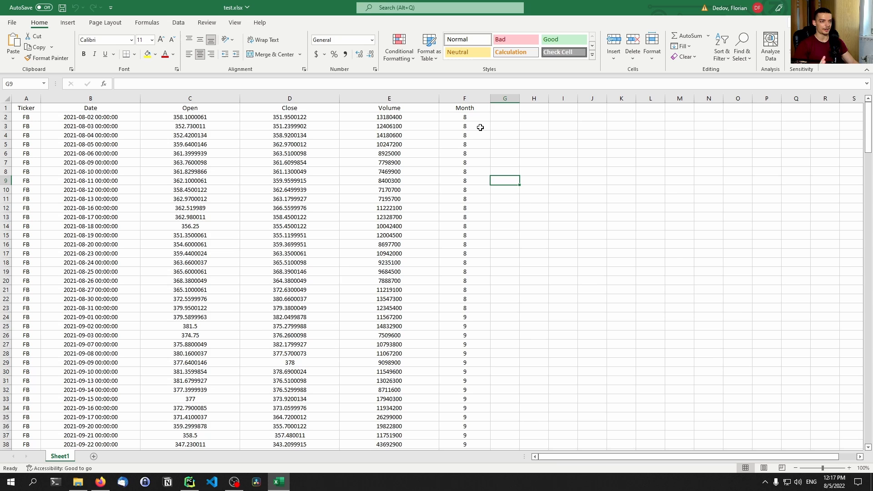
pyautogui.moveTo(313, 137)
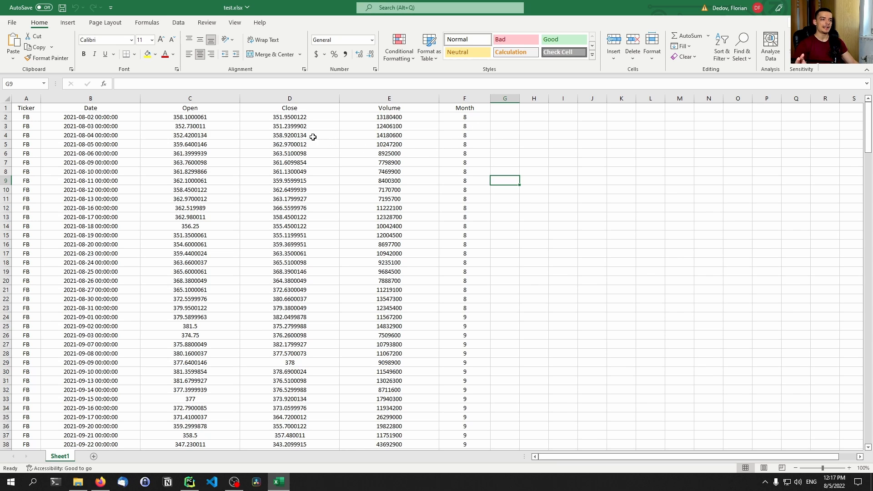
pyautogui.moveTo(338, 139)
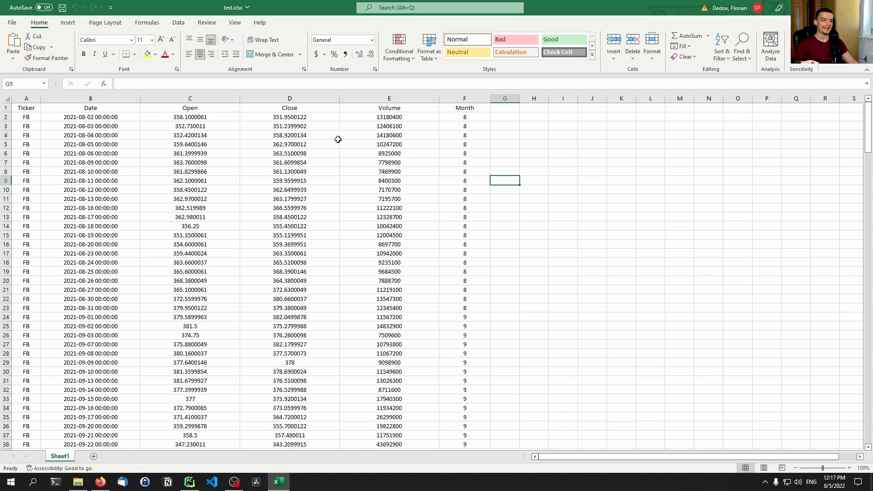
pyautogui.moveTo(329, 133)
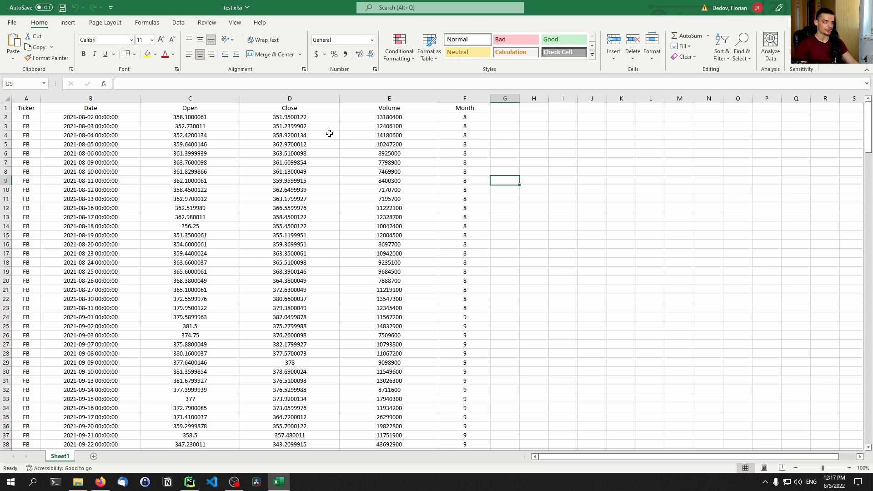
pyautogui.moveTo(471, 108)
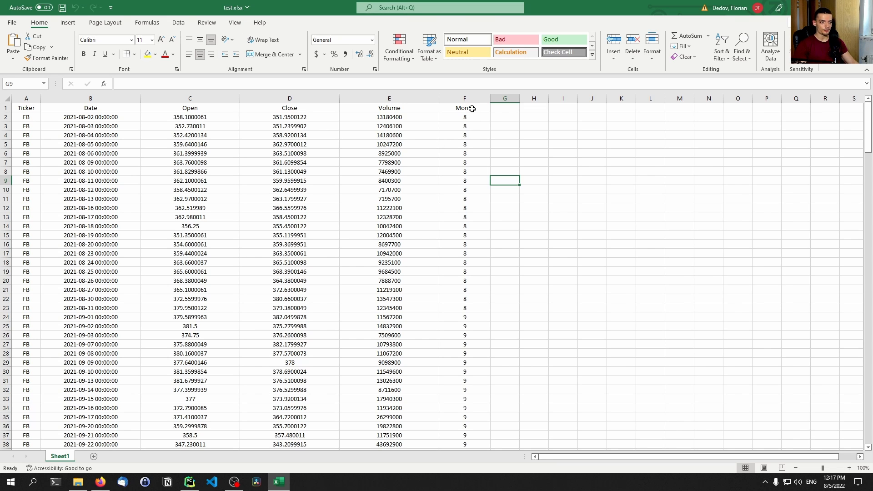
pyautogui.moveTo(560, 128)
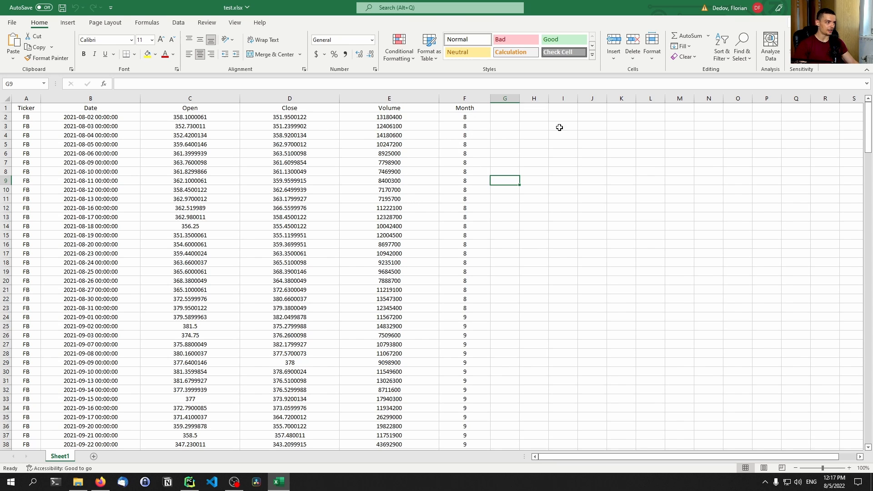
# Close Excel after reviewing the FB stock rows in test.xlsx
pyautogui.click(188, 483)
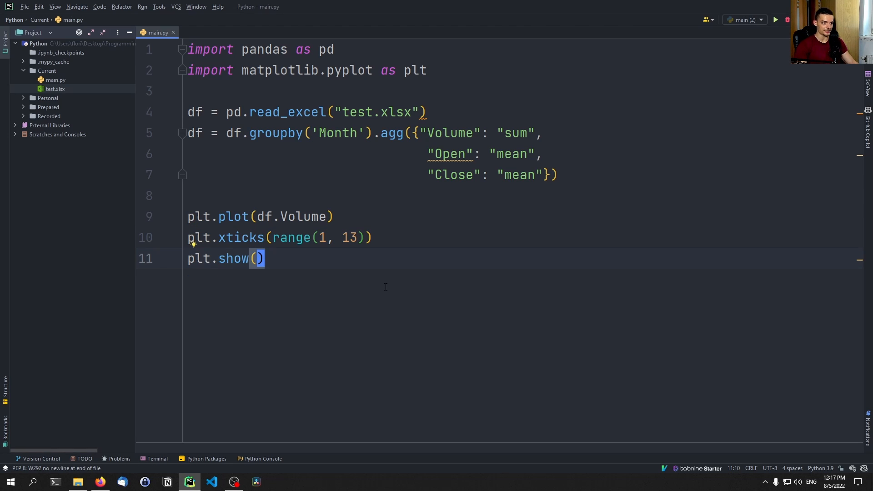
pyautogui.moveTo(268, 190)
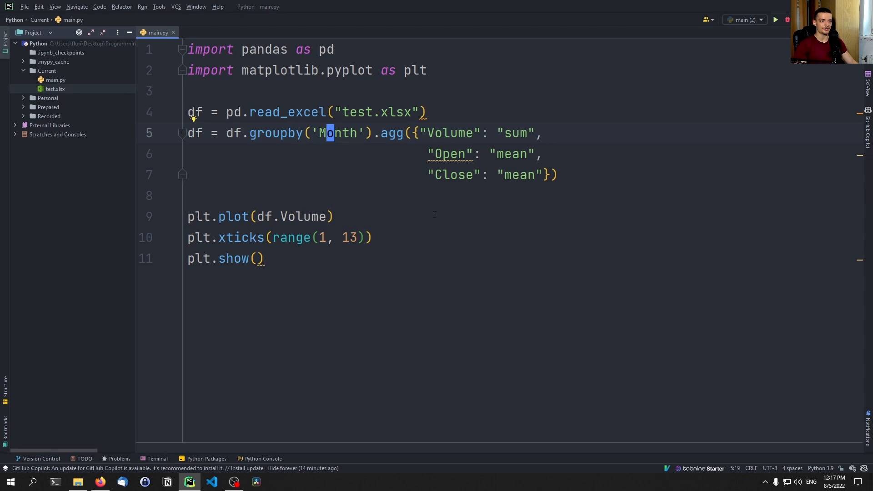
pyautogui.moveTo(314, 203)
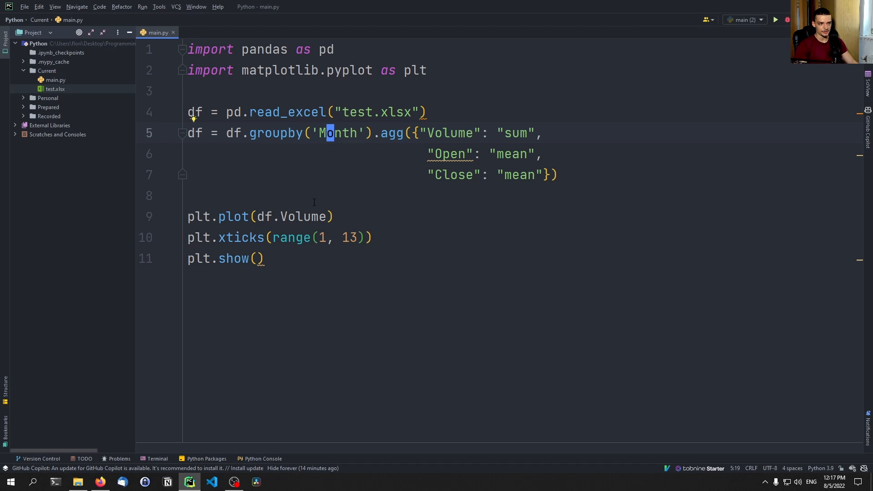
pyautogui.moveTo(294, 198)
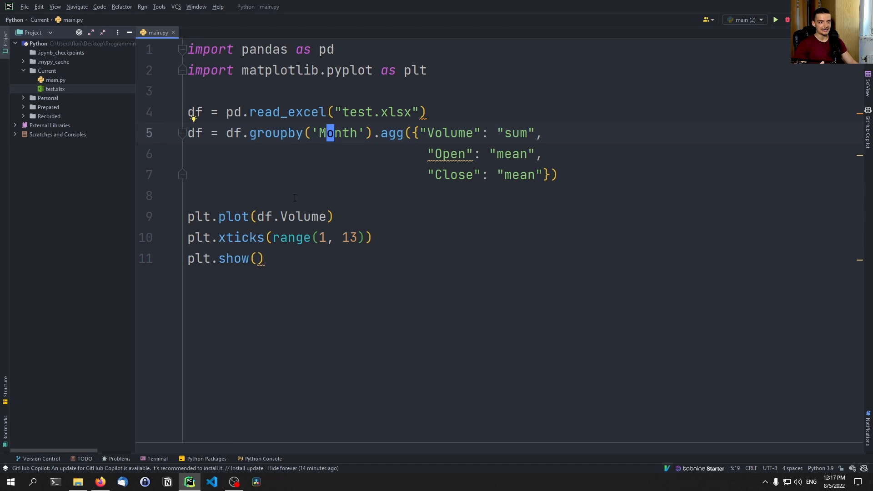
# Place the caret after the monthly aggregation statement to open empty lines
pyautogui.click(329, 217)
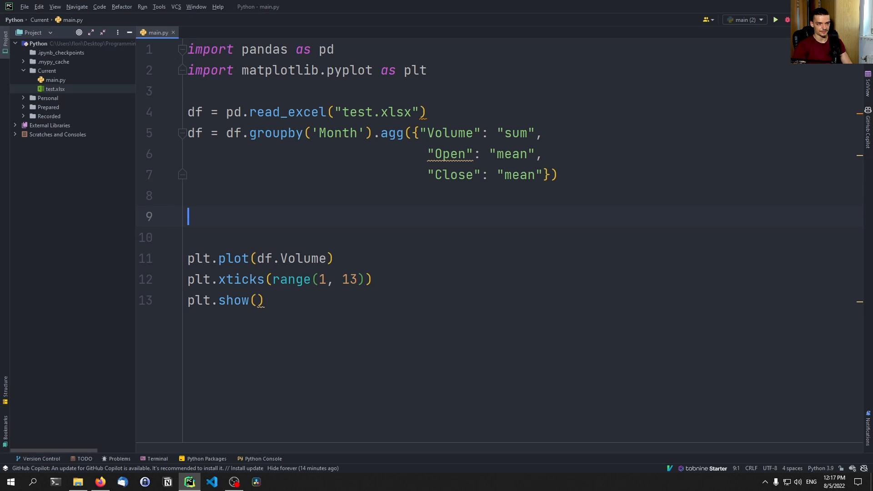
# Add df['Metric'] = df.Open - df.Close and print(df) below the aggregation
pyautogui.write("df['")
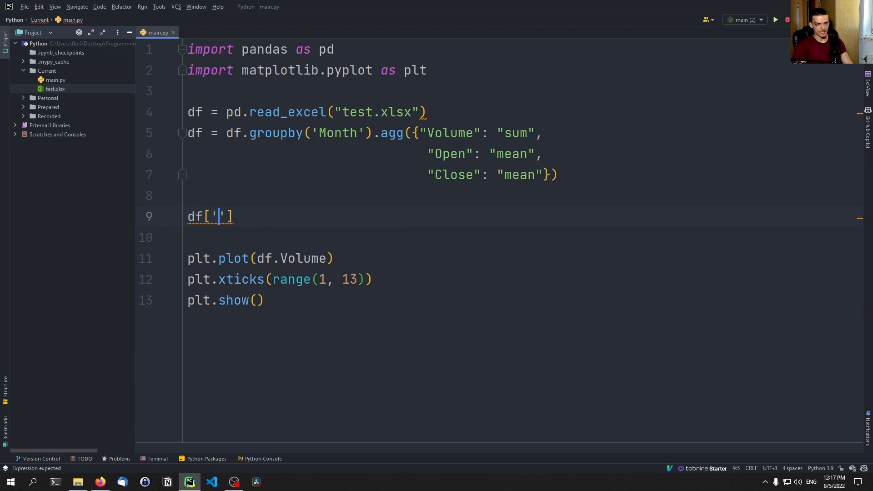
pyautogui.write('Metric')
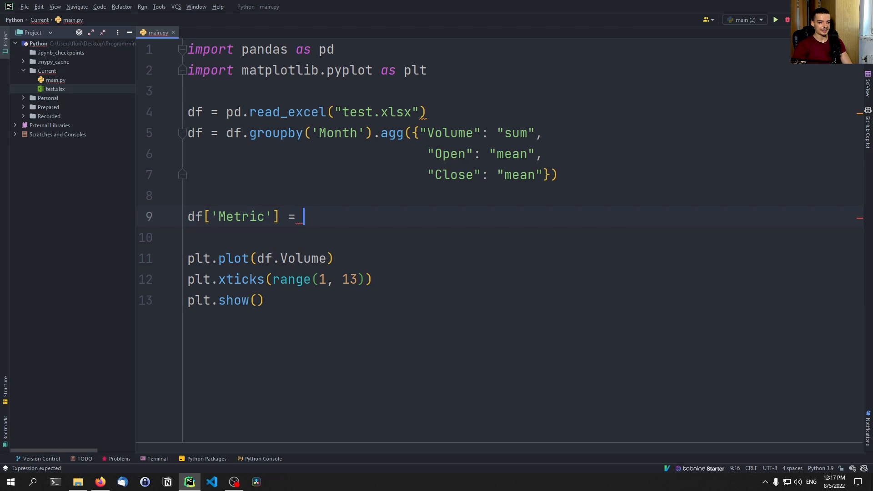
pyautogui.write('df.')
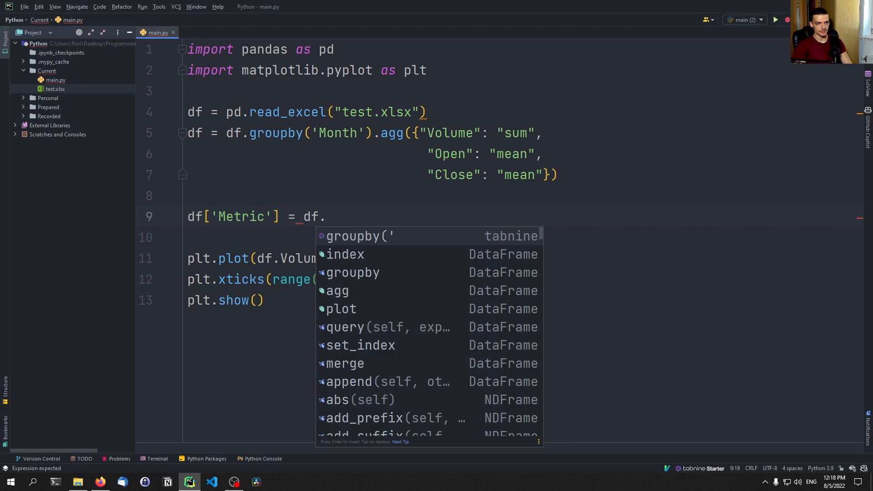
pyautogui.write('Open -')
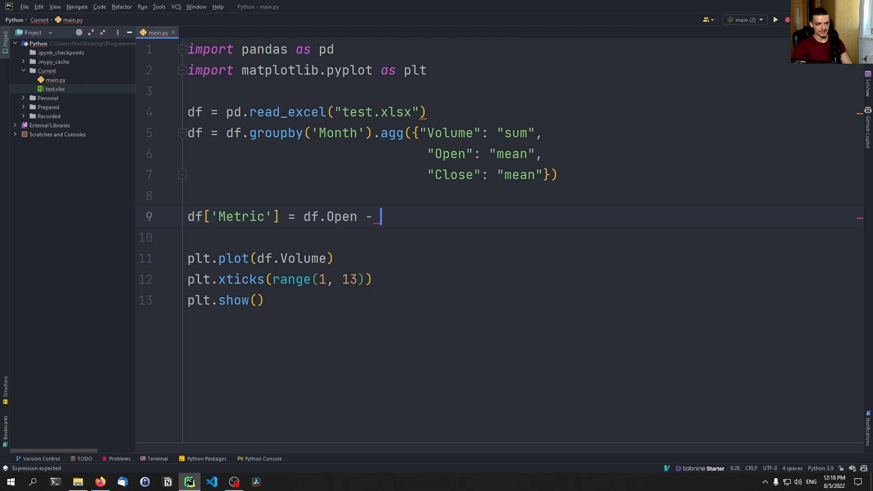
pyautogui.write('df.Close')
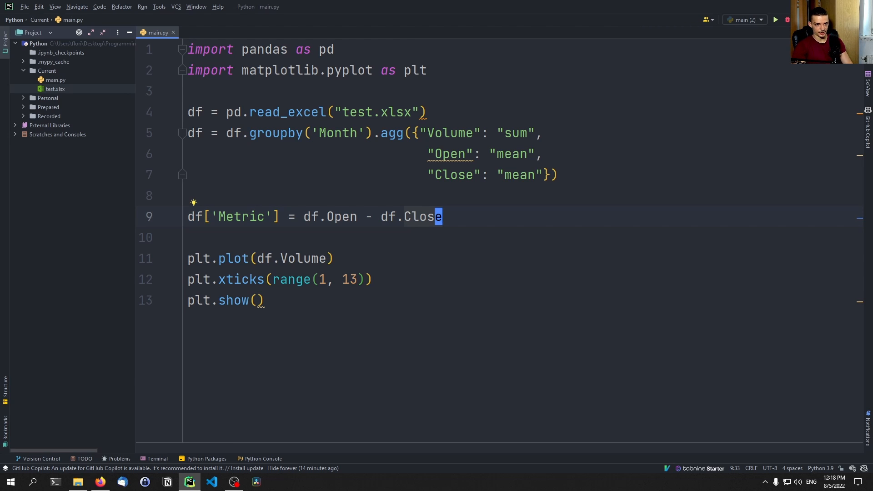
pyautogui.write('print(df')
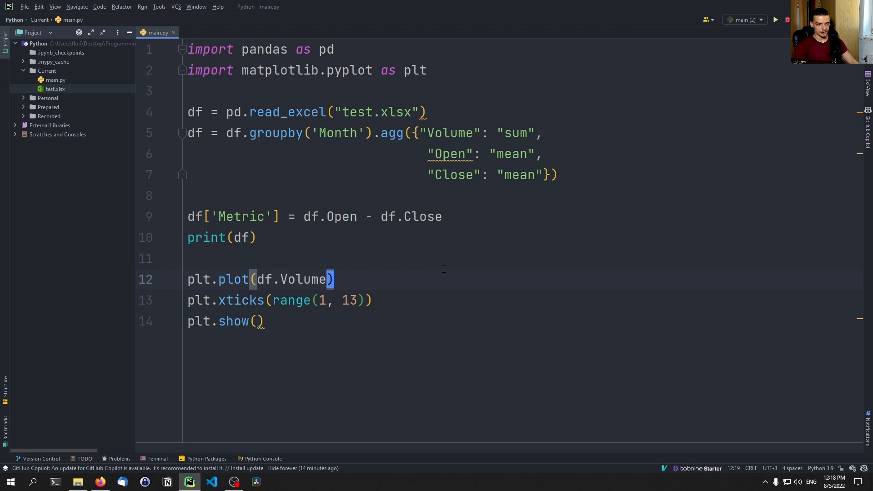
pyautogui.write('plt.plot')
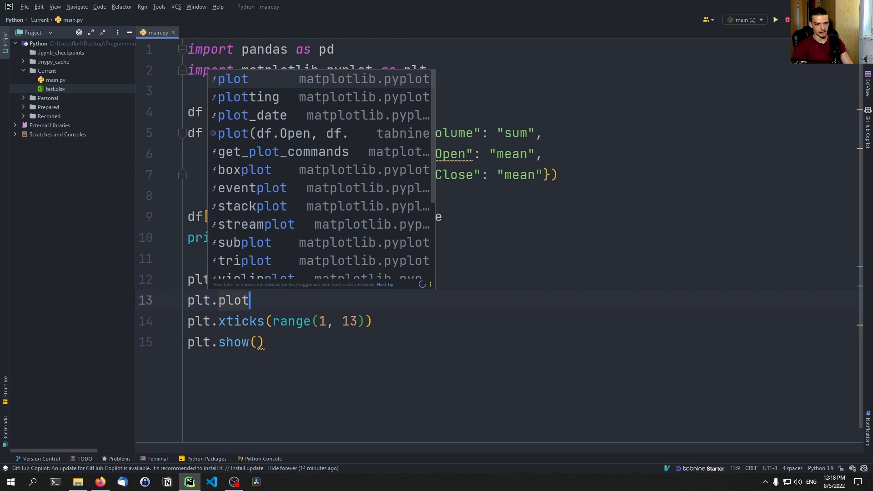
# Plot df.Metric alongside Volume, briefly trying then removing a log y-scale
pyautogui.write('(df.Metric)')
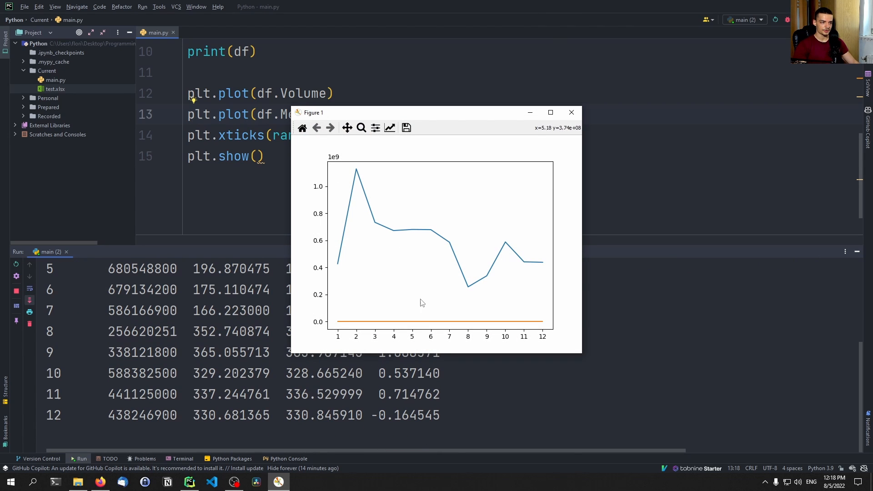
pyautogui.moveTo(343, 294)
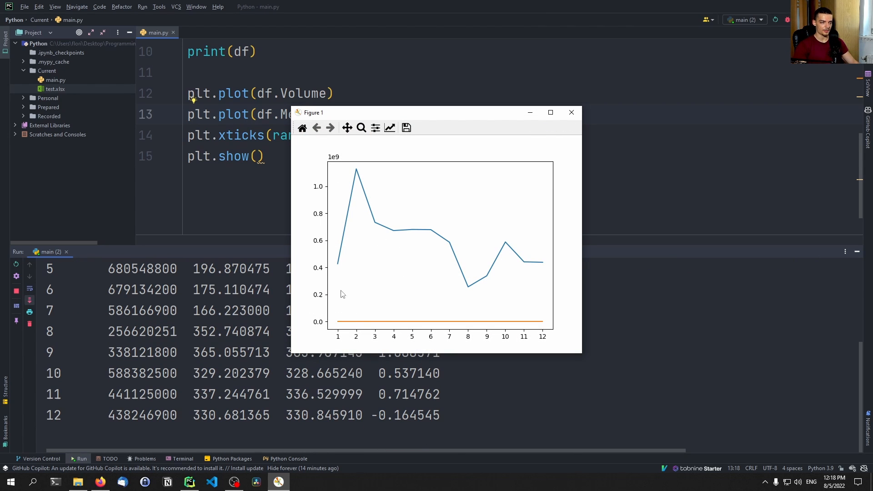
pyautogui.click(571, 113)
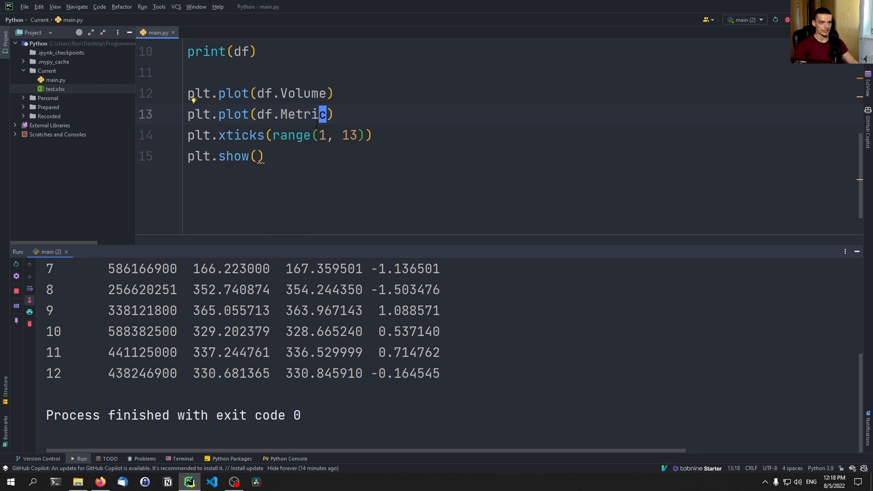
pyautogui.press('Enter')
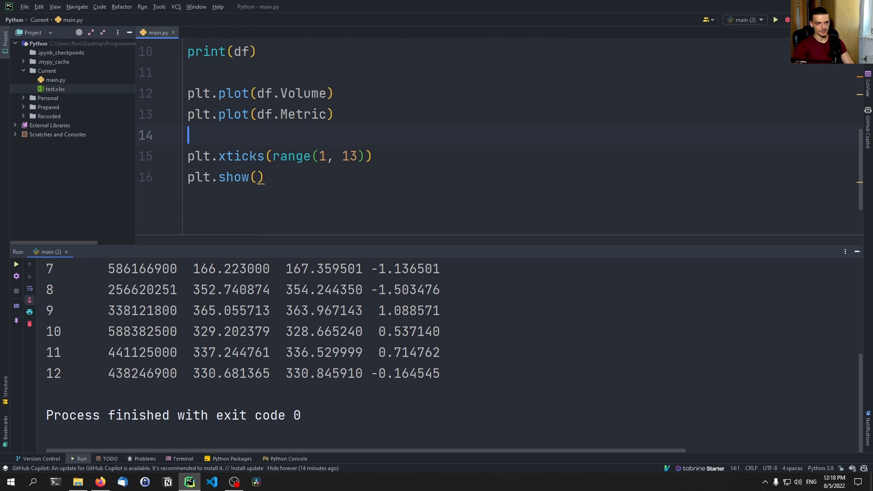
pyautogui.write('plt.yscale()')
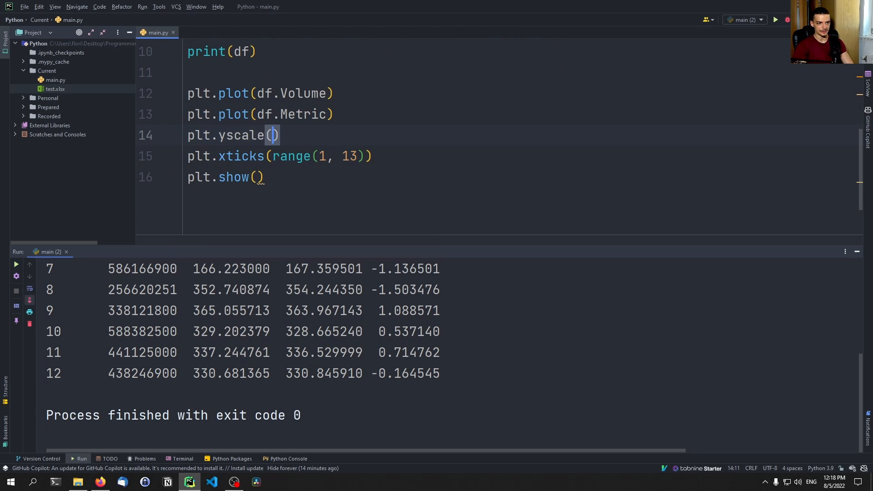
pyautogui.write('"log"')
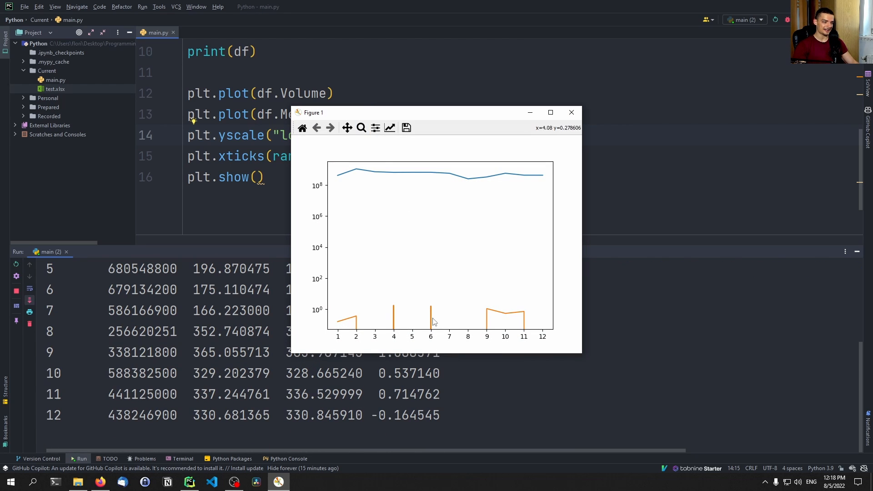
pyautogui.moveTo(526, 141)
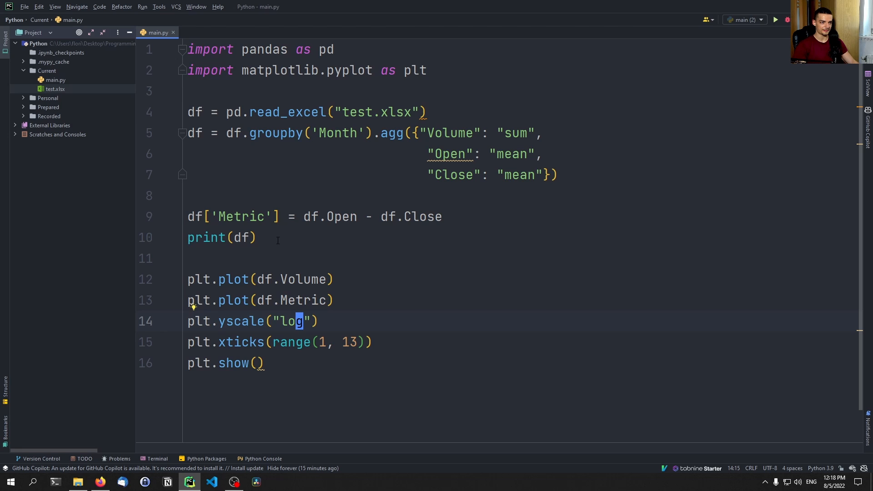
pyautogui.scroll(-3)
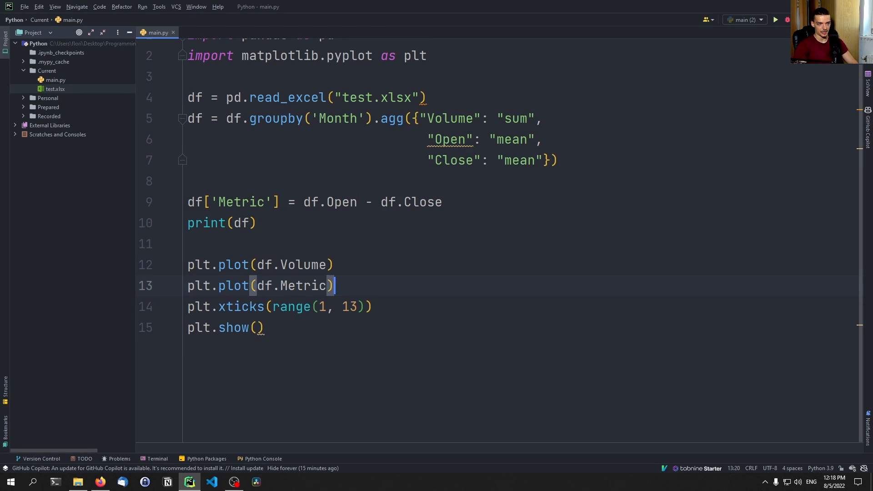
# Plot pct_change() of Volume and Metric and run to view both lines
pyautogui.write('.pct_change(')
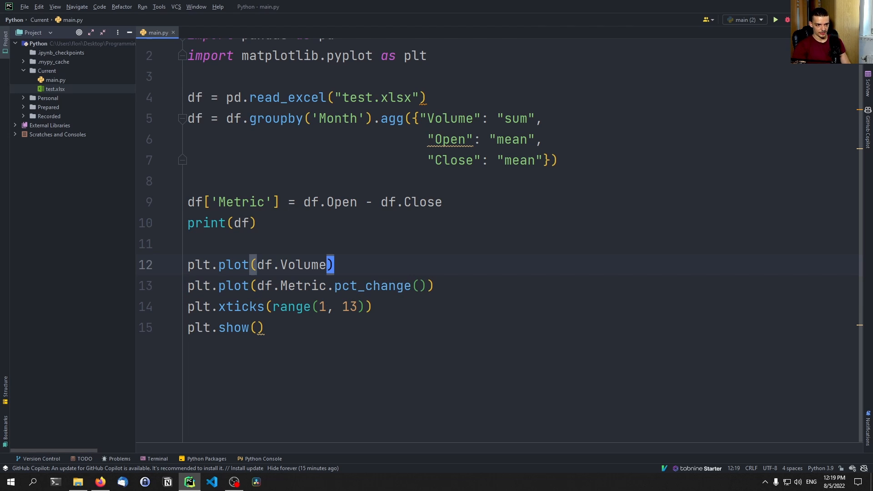
pyautogui.write('.pct_c')
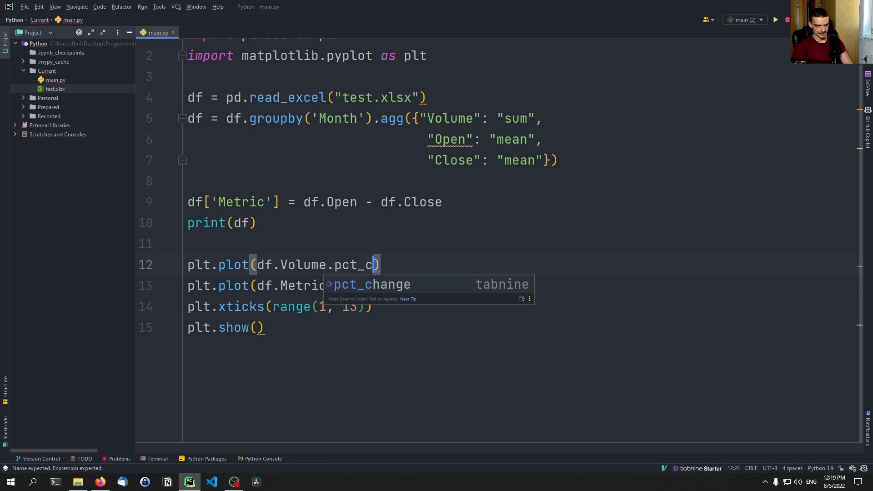
pyautogui.press('Tab')
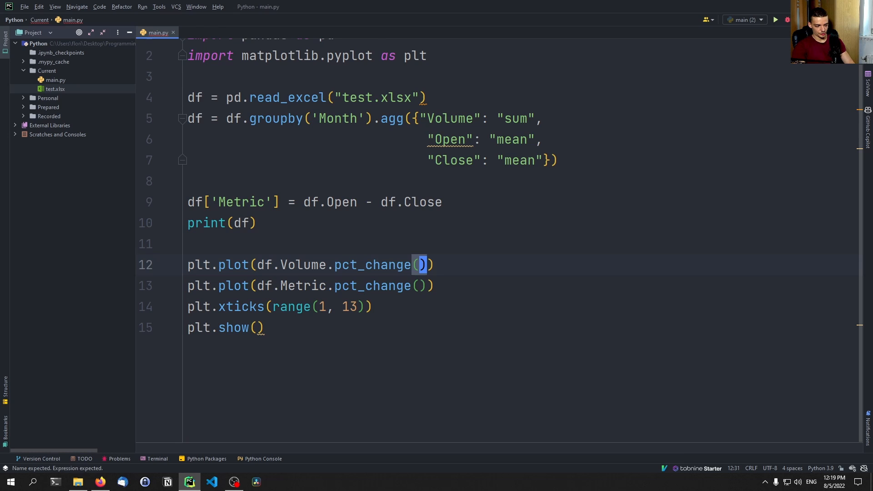
pyautogui.click(776, 20)
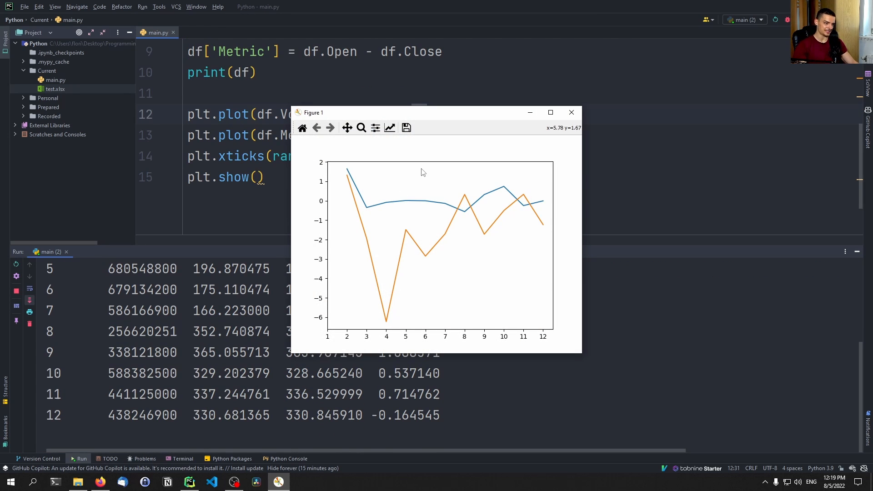
pyautogui.moveTo(387, 244)
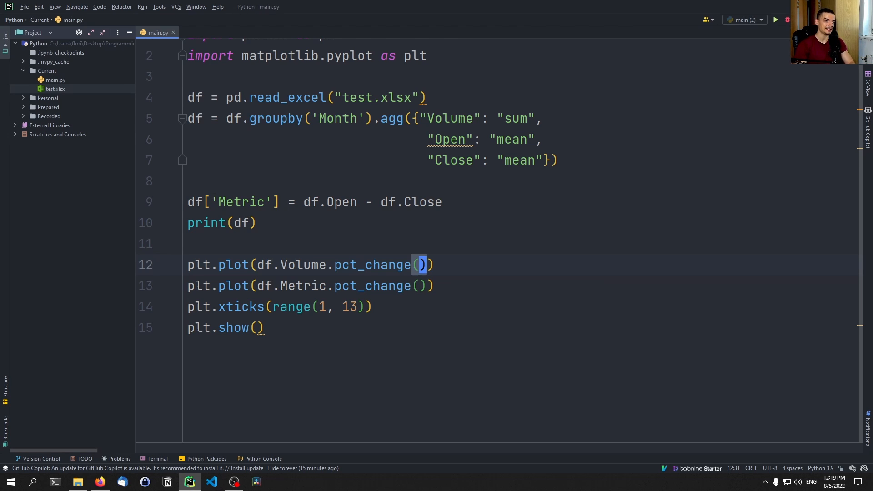
pyautogui.moveTo(102, 85)
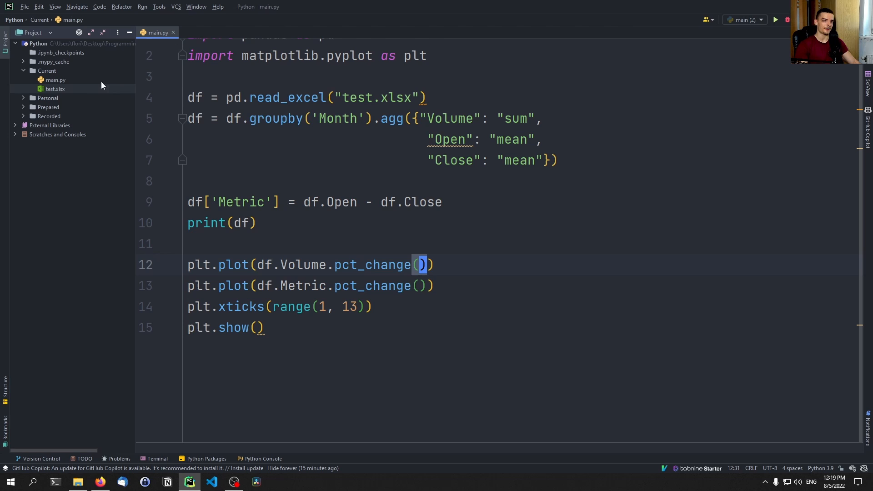
pyautogui.click(253, 118)
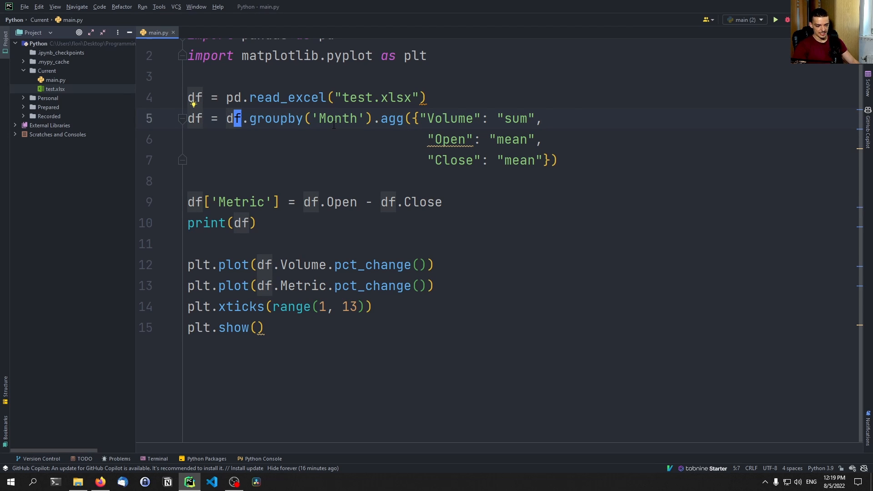
# Comment out the monthly groupby aggregation and rerun the daily percentage-change plot
pyautogui.press('ctrl+slash')
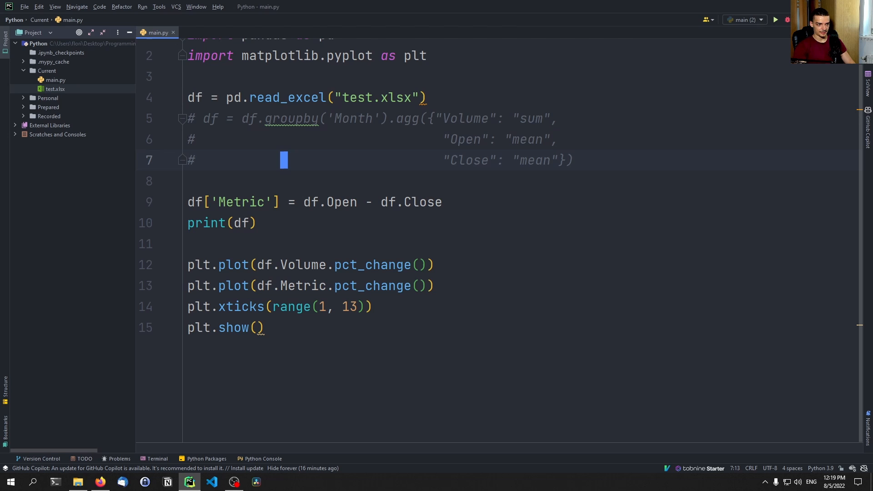
pyautogui.click(775, 19)
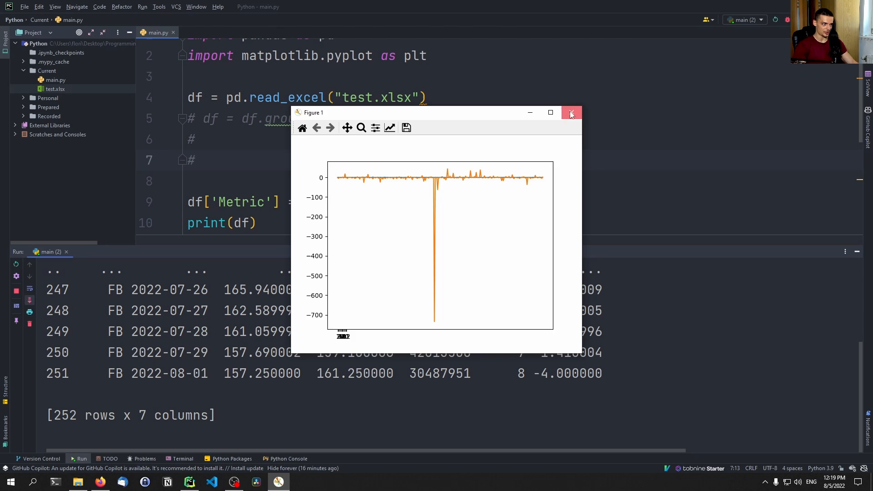
pyautogui.click(572, 113)
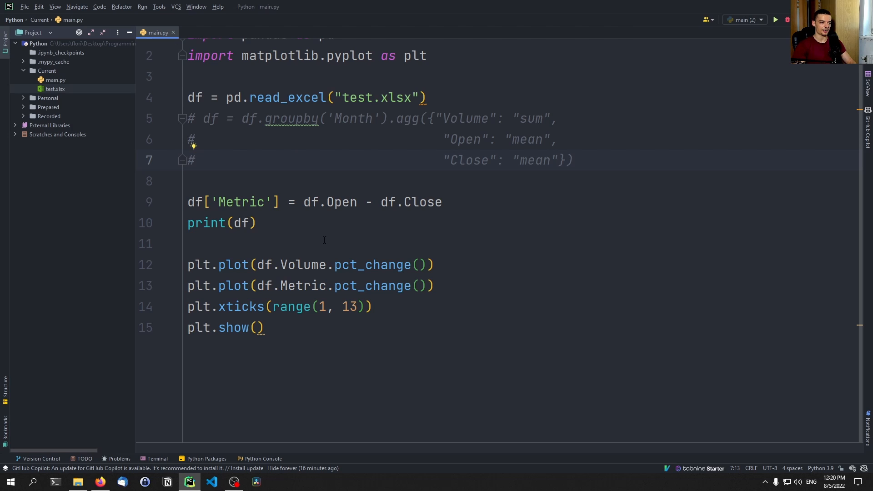
pyautogui.moveTo(327, 234)
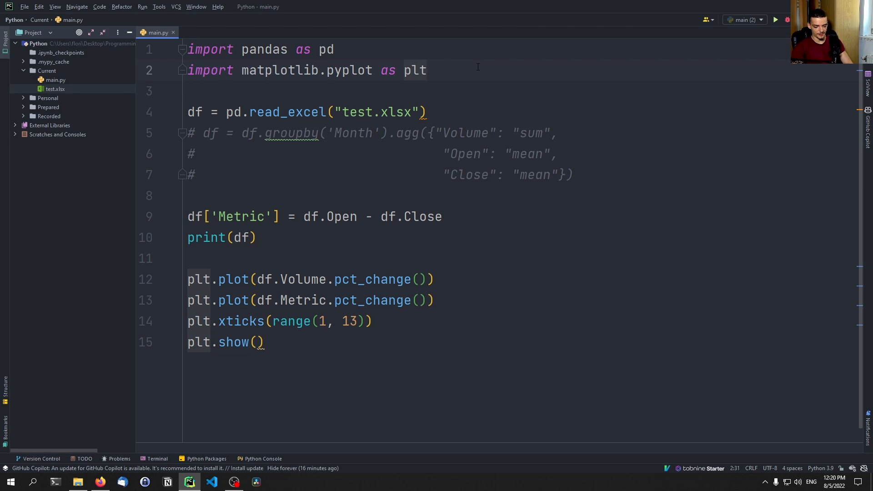
# Run 'pip install seaborn' in Command Prompt, then return to PyCharm
pyautogui.click(277, 482)
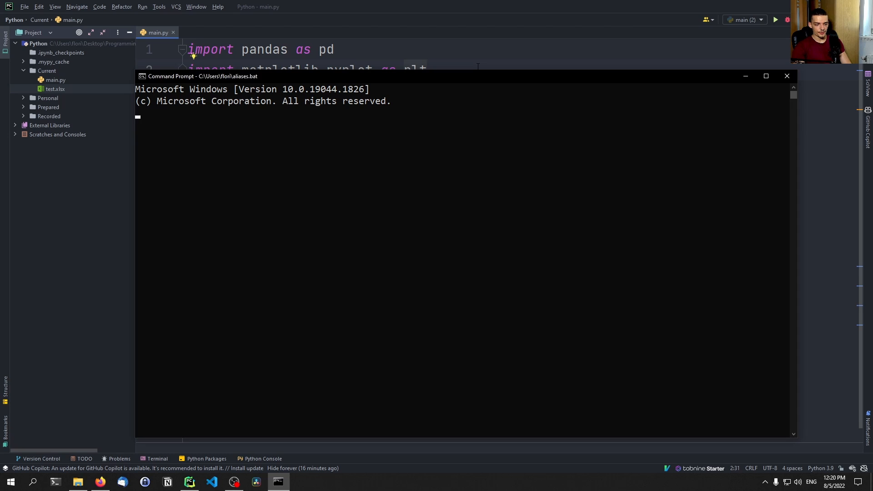
pyautogui.write('pip install seaborn')
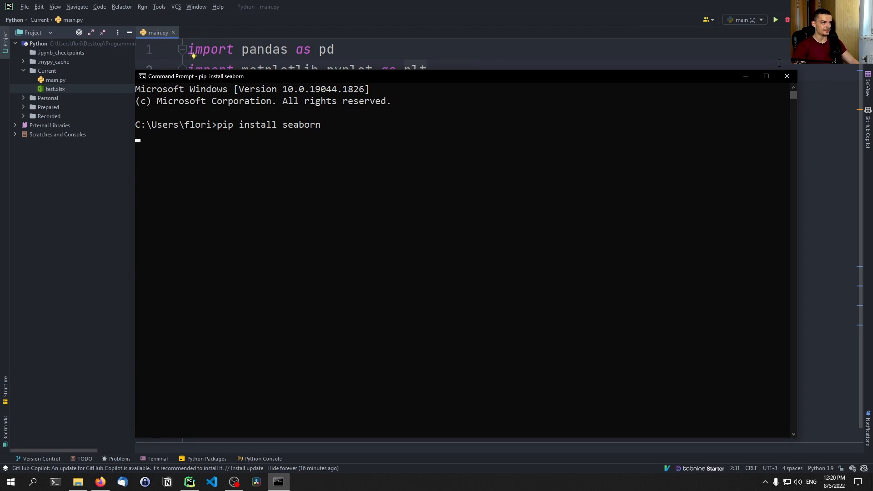
pyautogui.click(787, 76)
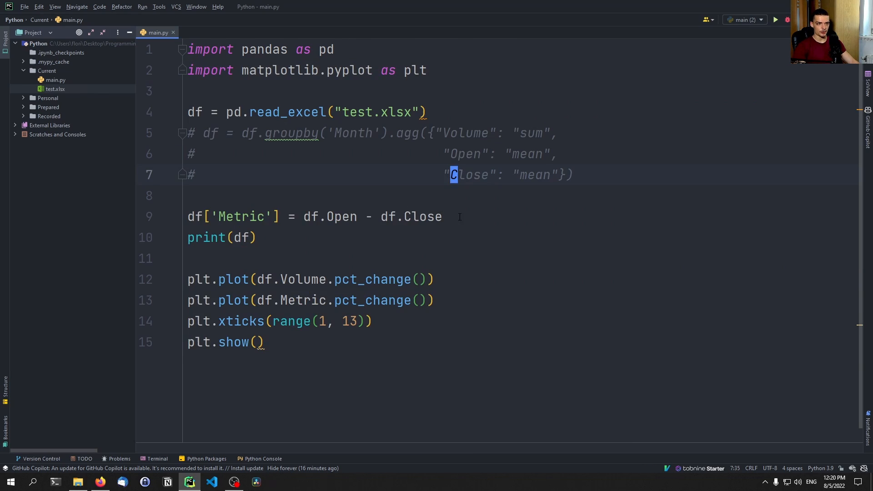
# Remove the plotting lines, print df.corr(), and inspect the correlation matrix output
pyautogui.click(369, 321)
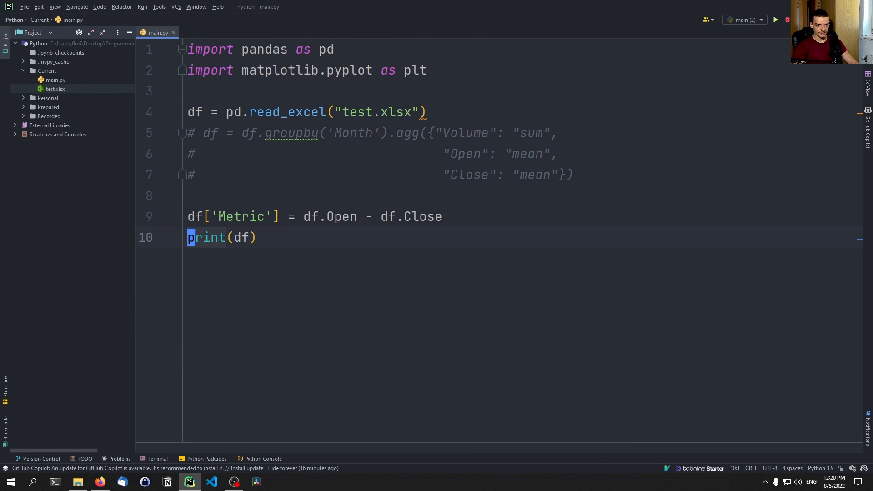
pyautogui.click(250, 238)
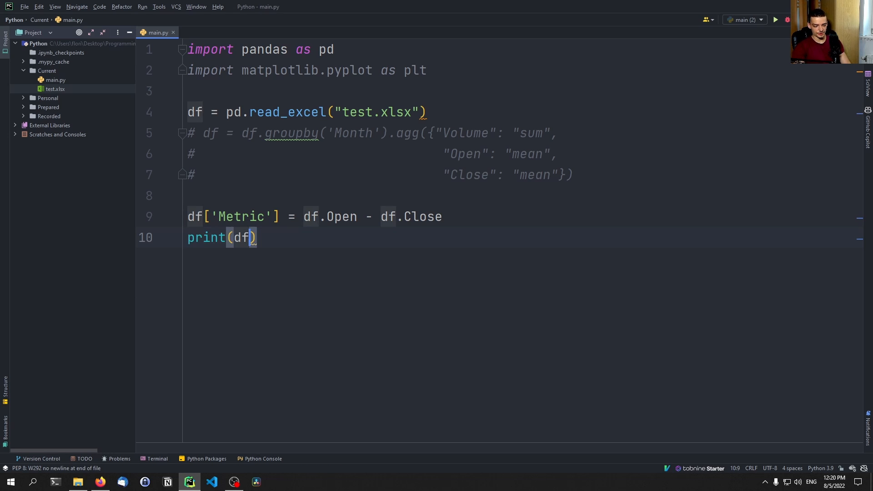
pyautogui.write('.corr(')
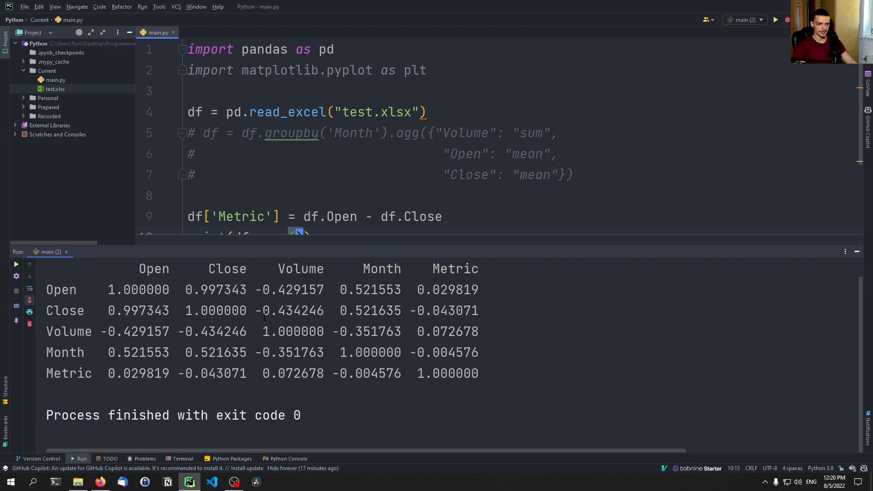
pyautogui.moveTo(285, 367)
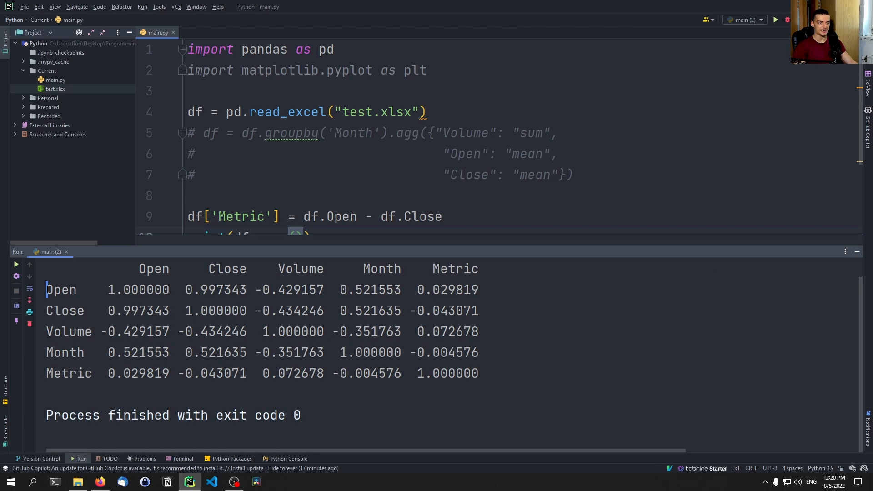
pyautogui.doubleClick(216, 289)
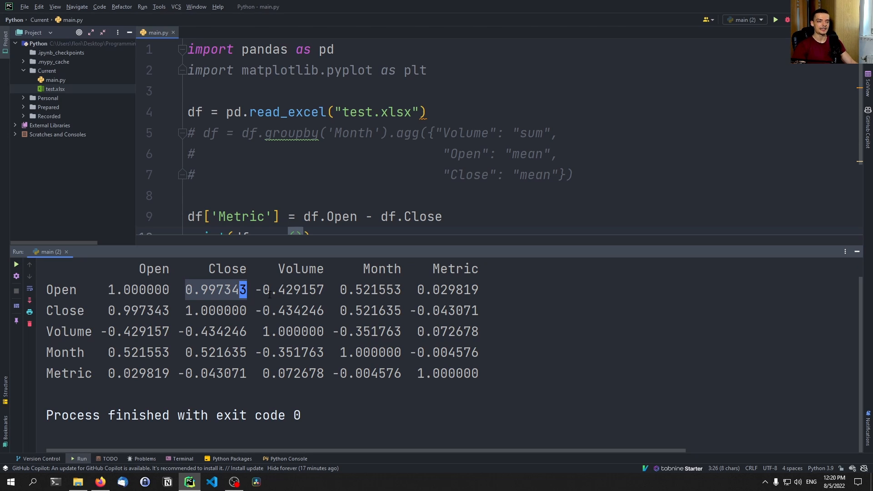
pyautogui.click(288, 290)
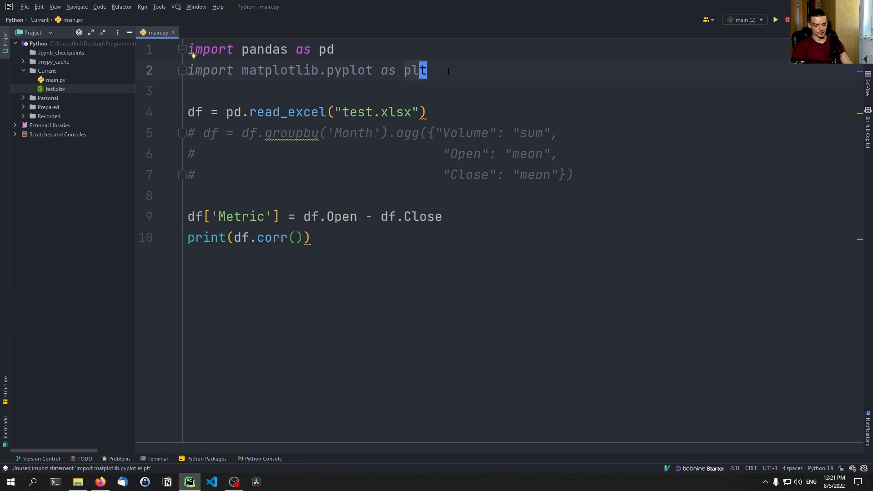
# Import seaborn as sns, draw sns.heatmap(df.corr(), annot=True, cmap="YlGnBu"), then plt.show()
pyautogui.write('import seaborn as')
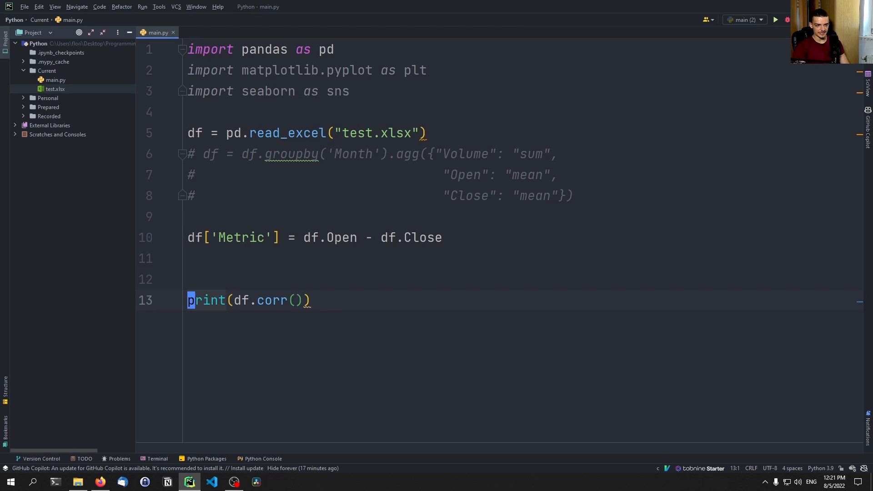
pyautogui.write('sns.heatmap(d')
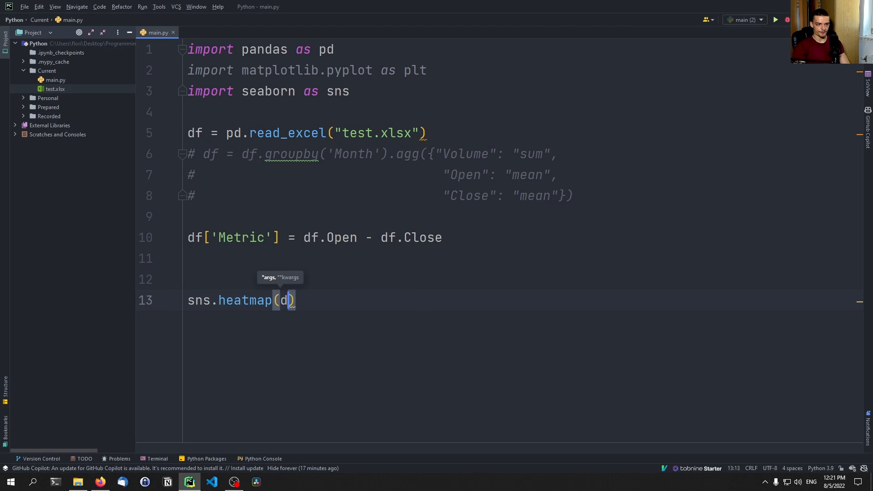
pyautogui.write('f.corr(), a)')
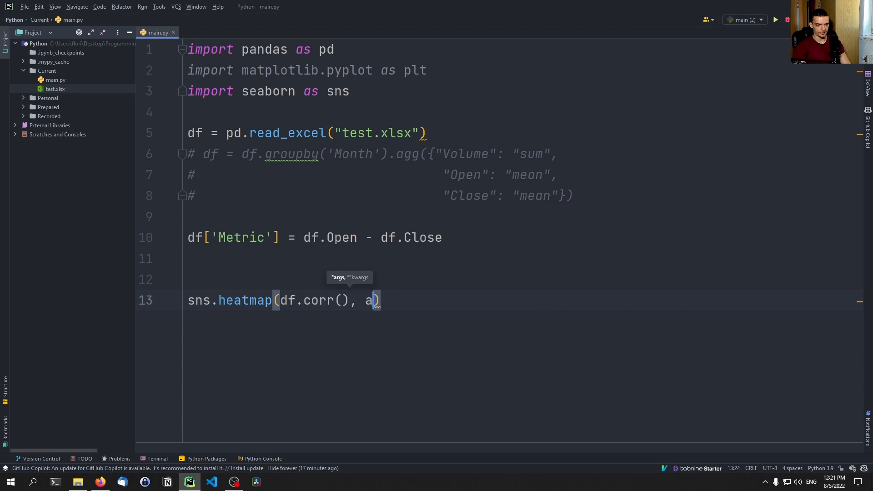
pyautogui.write('nnot=True,')
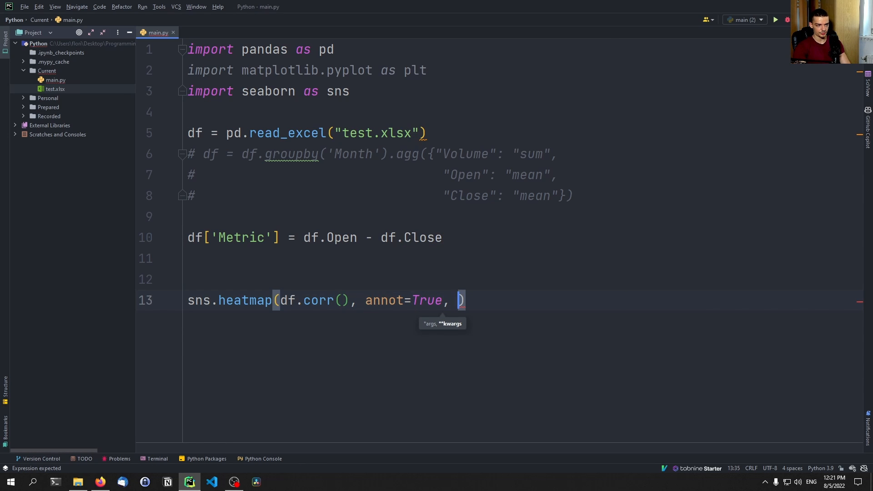
pyautogui.write('pa')
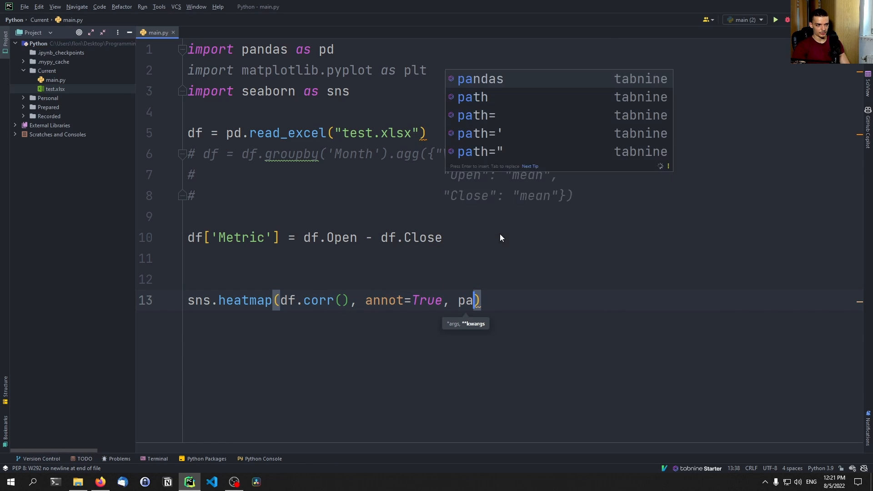
pyautogui.write('le')
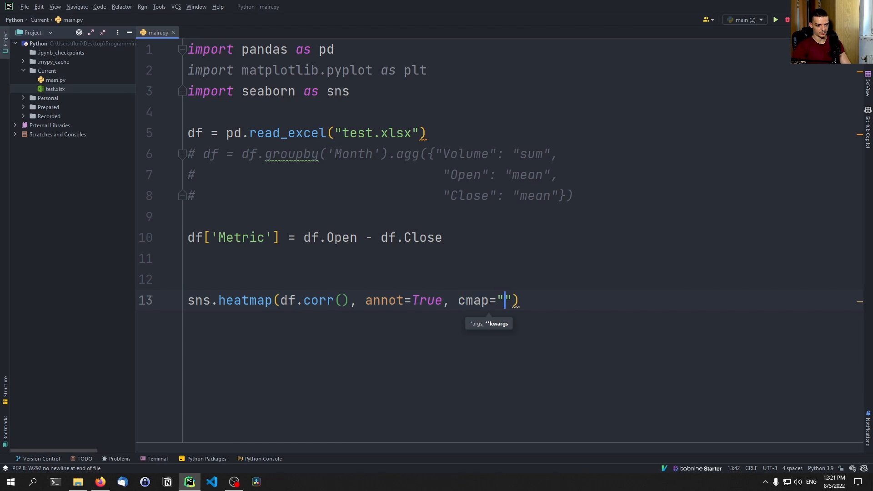
pyautogui.write('ye')
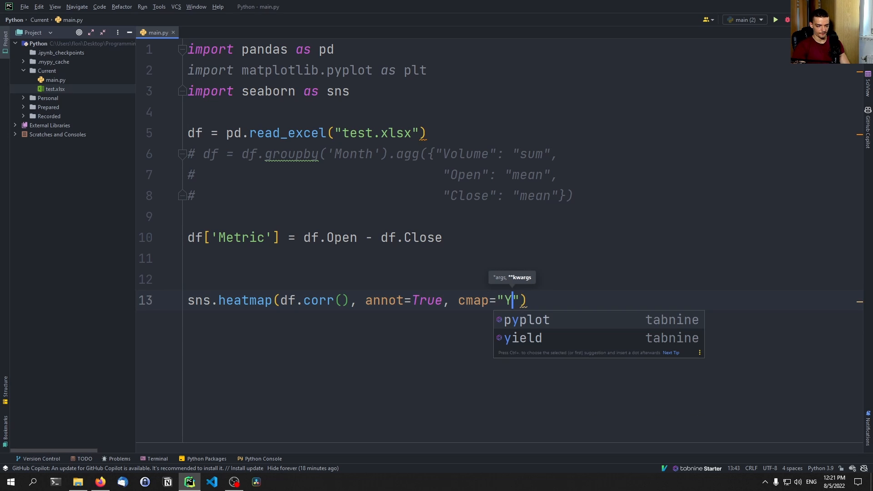
pyautogui.write('lGnBu')
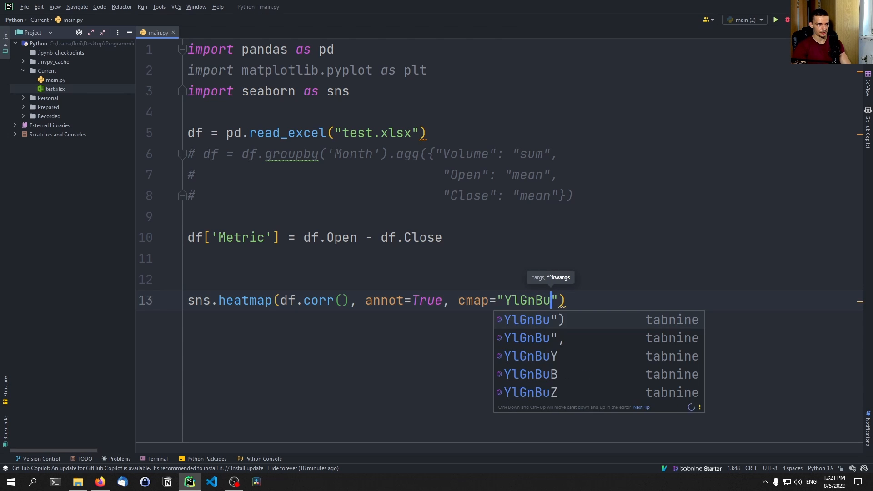
pyautogui.write('plt.')
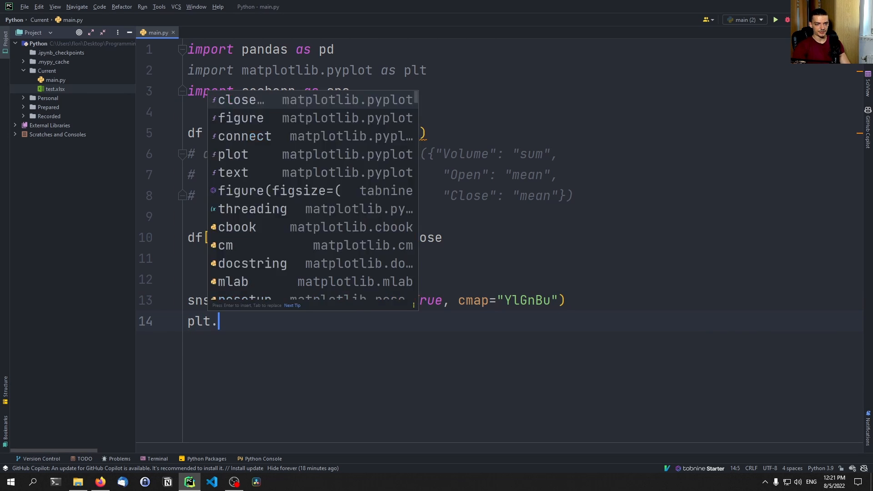
pyautogui.write('show()')
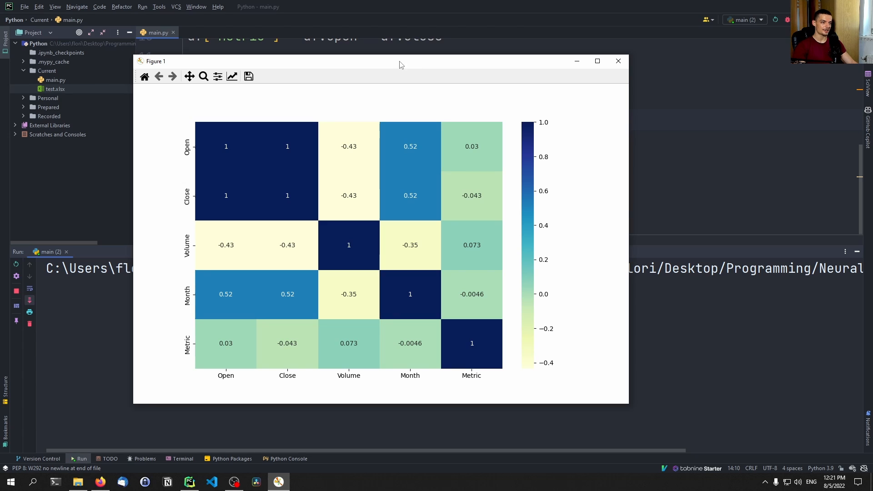
pyautogui.moveTo(359, 207)
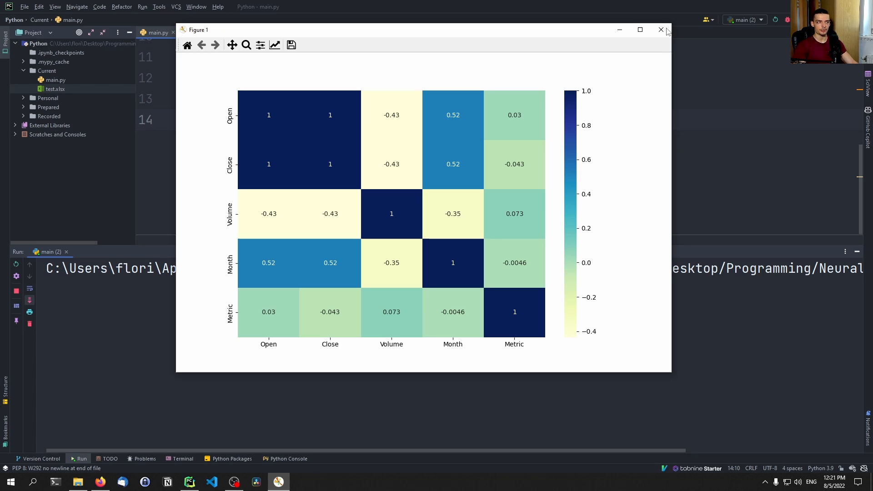
# Close the annotated correlation heatmap Figure 1 window after viewing it
pyautogui.click(660, 30)
pyautogui.write('plt.')
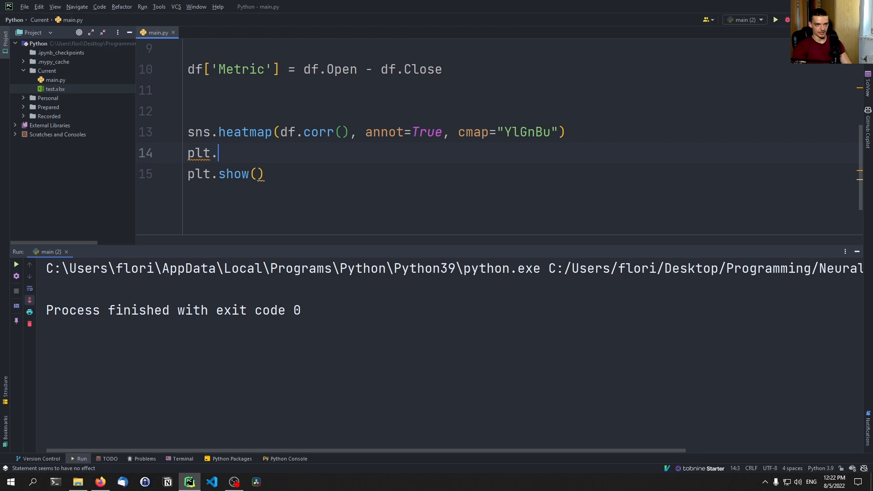
# Add plt.title("Correlation Heatmap FB") and close the titled heatmap after checking it
pyautogui.write('title("')
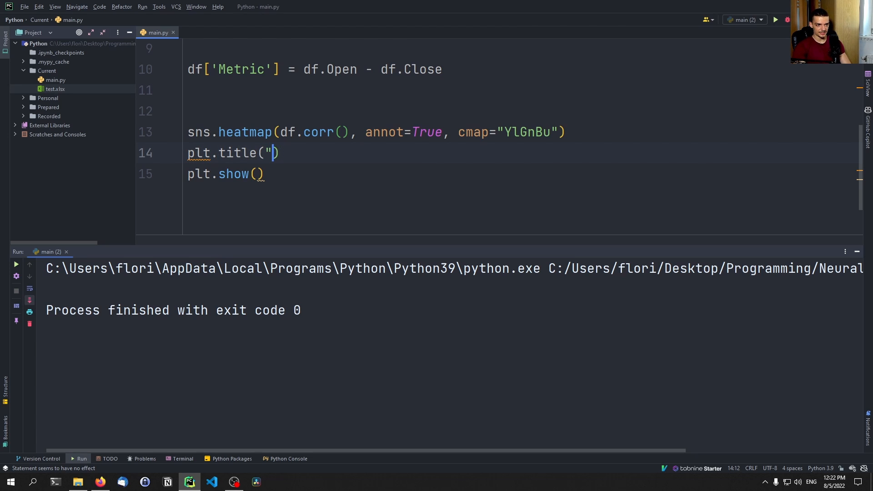
pyautogui.write('Correlation')
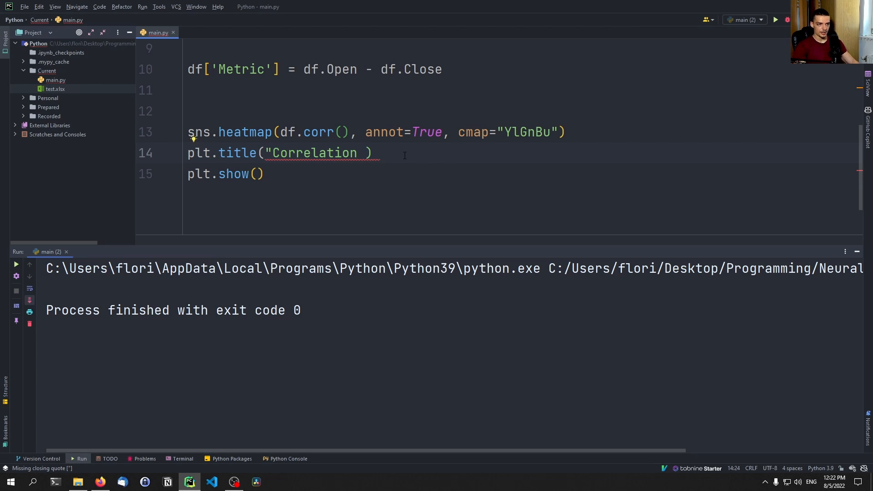
pyautogui.write('Heatmap FB')
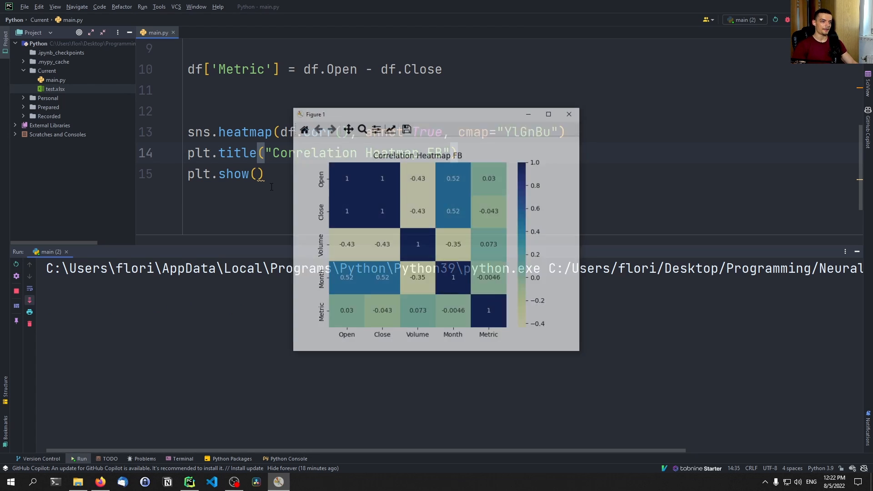
pyautogui.click(548, 114)
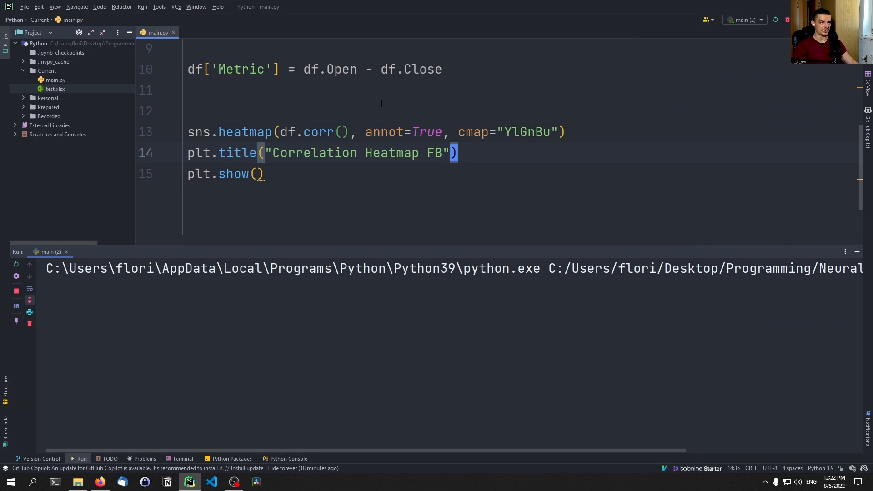
# Change the final line to plt.savefig("heatmap.png"), then open heatmap.png from the Project tool window
pyautogui.write('plt.savefig("')
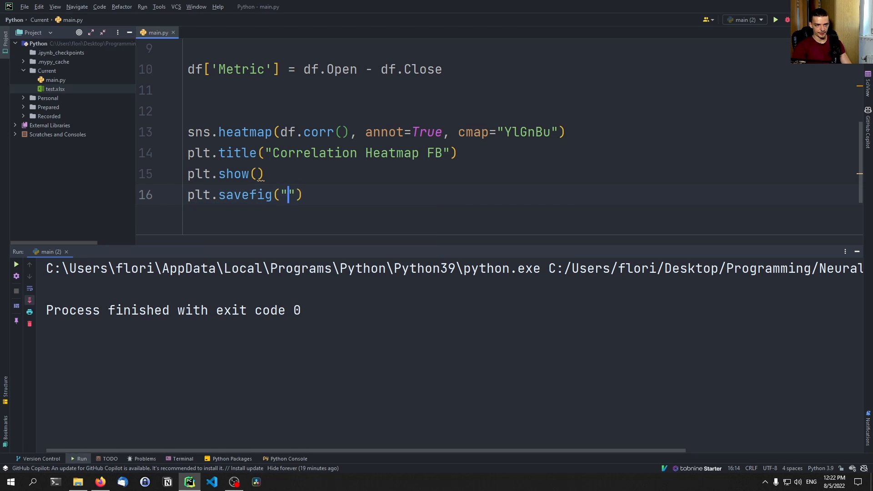
pyautogui.write('heatmap.')
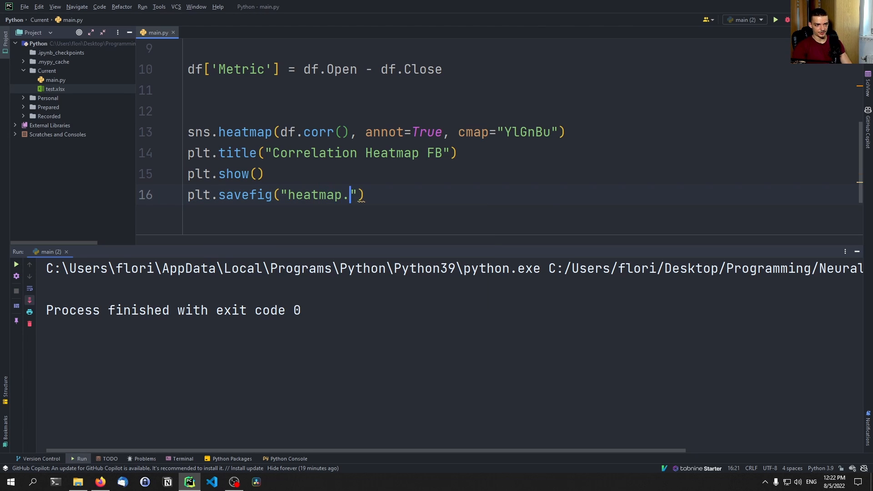
pyautogui.write('png')
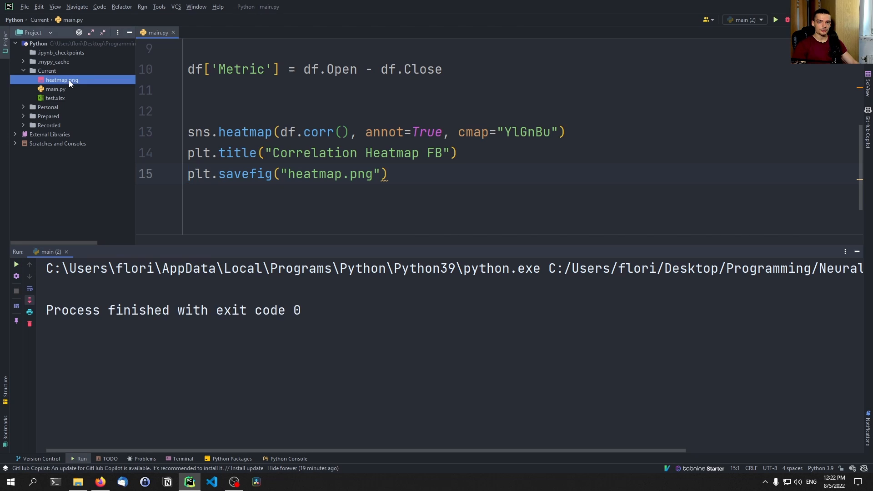
pyautogui.doubleClick(62, 79)
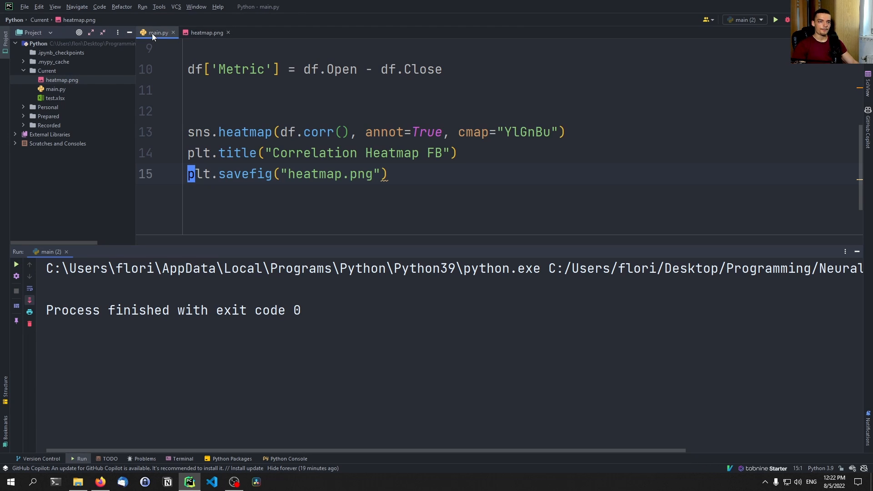